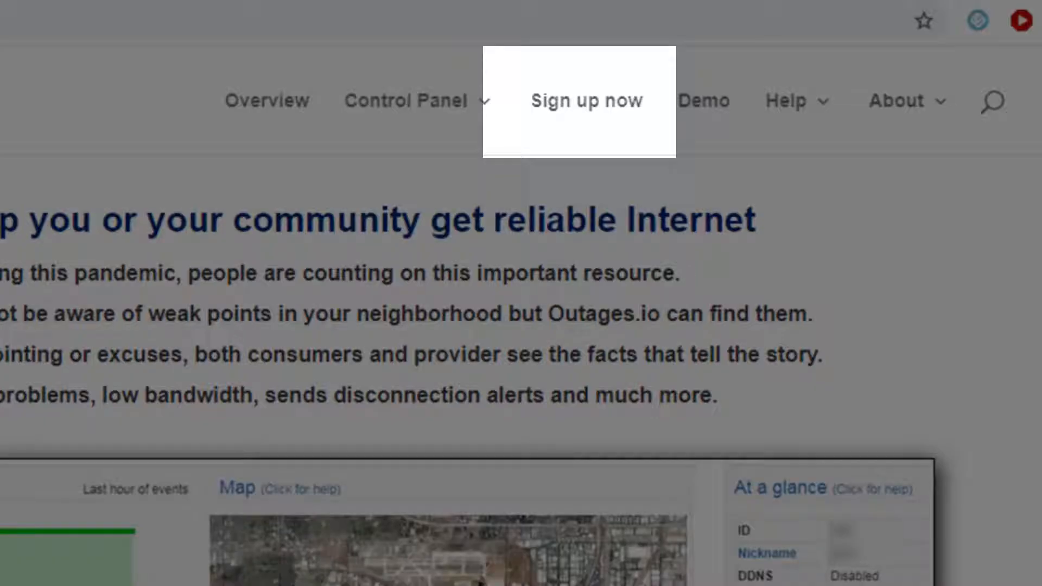
left_click(586, 101)
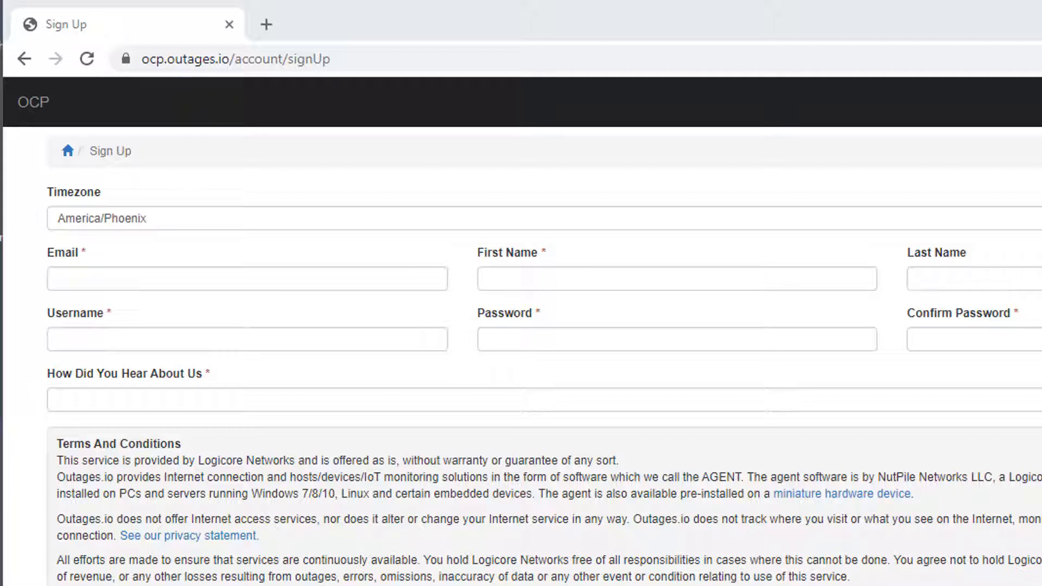
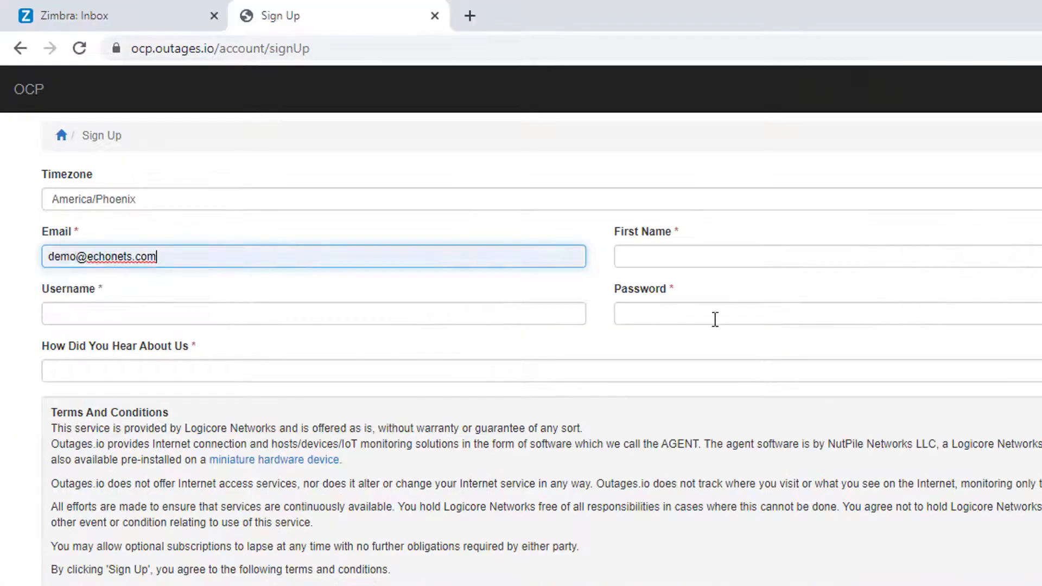
type("Kelly")
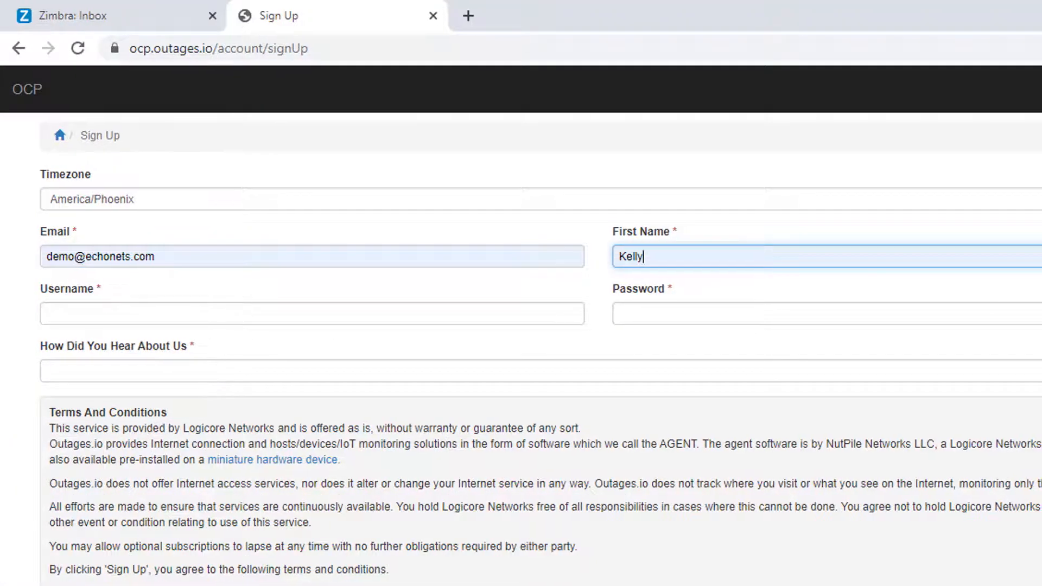
scroll("down", 3)
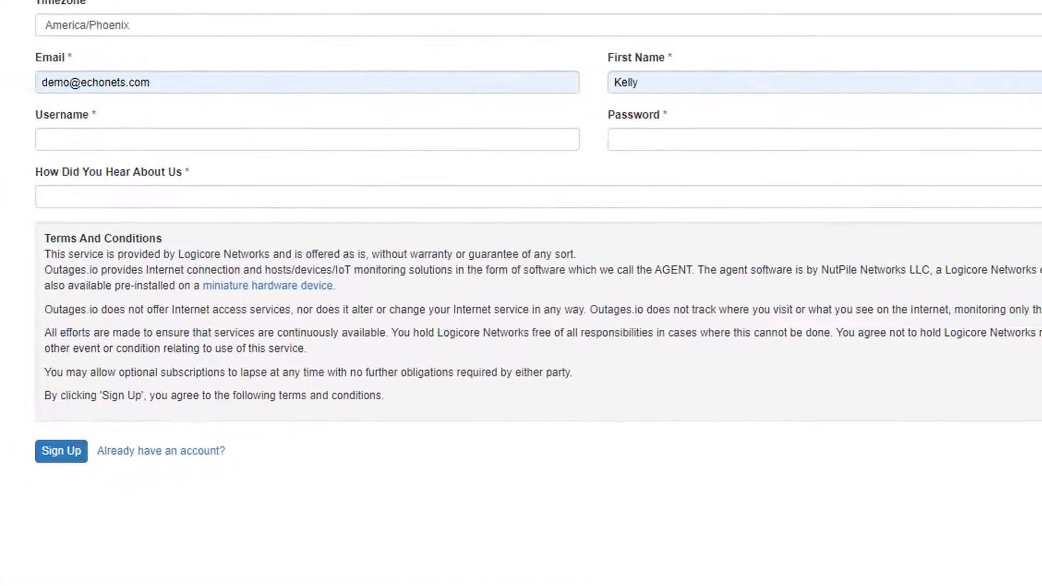
left_click(308, 140)
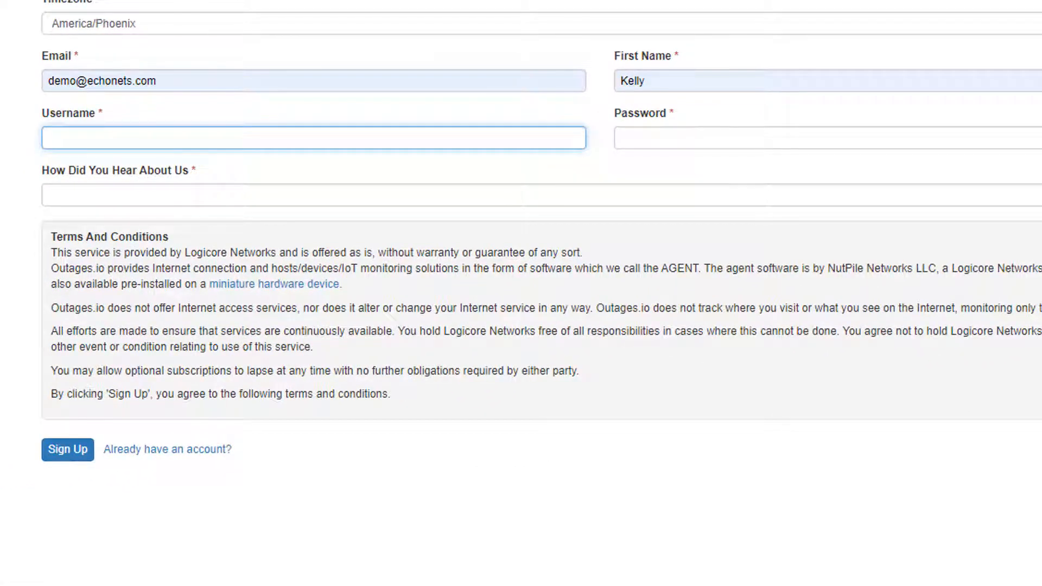
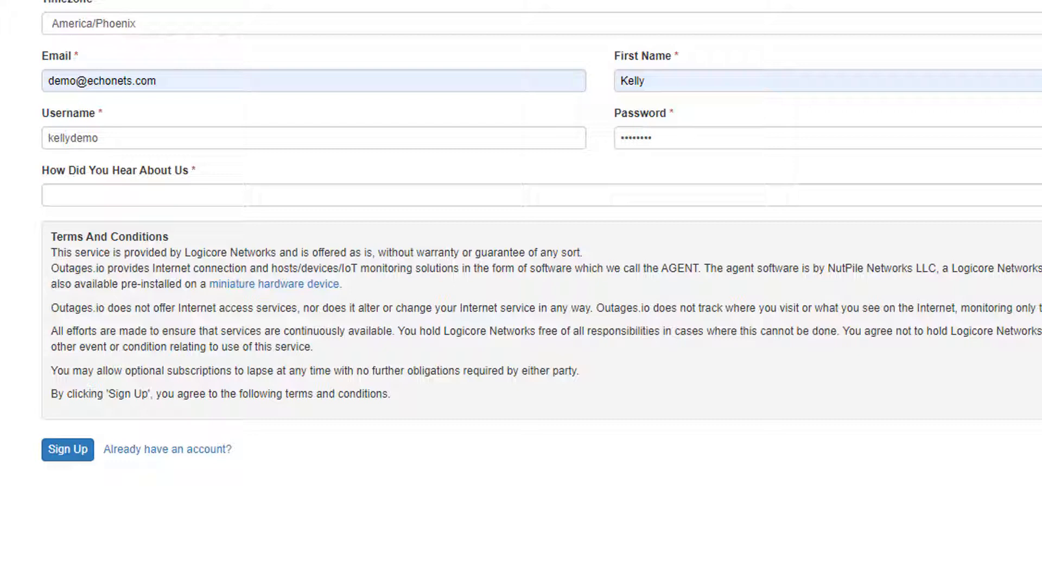
Choose Google search as the referral source and submit the sign-up form.
type("Goog")
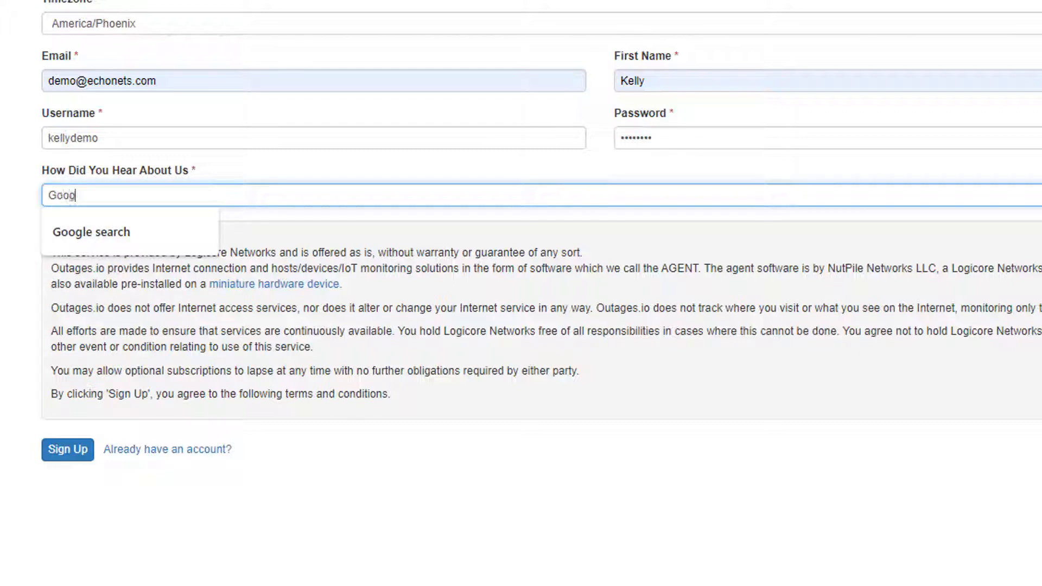
left_click(91, 233)
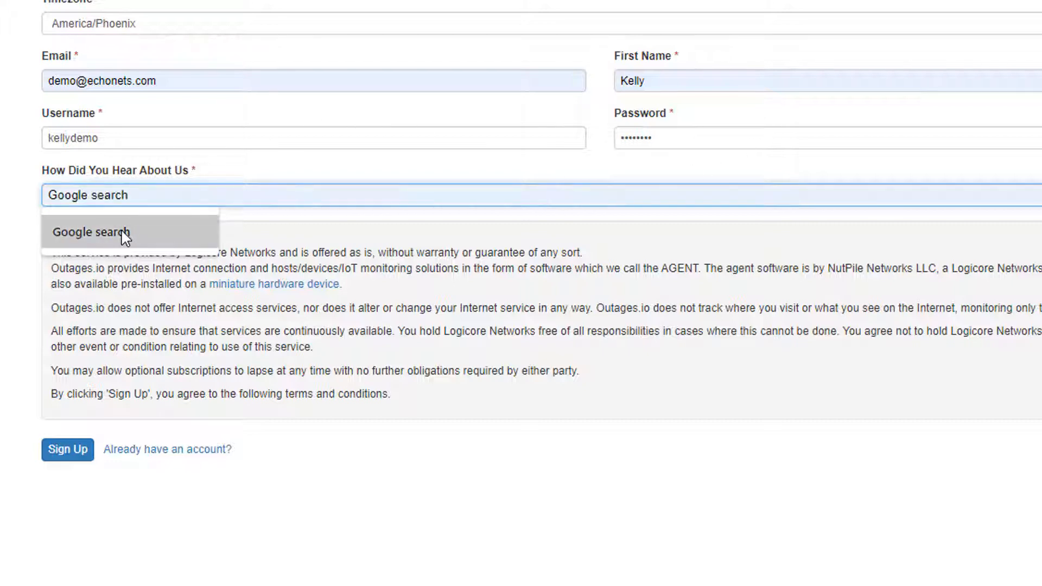
left_click(92, 232)
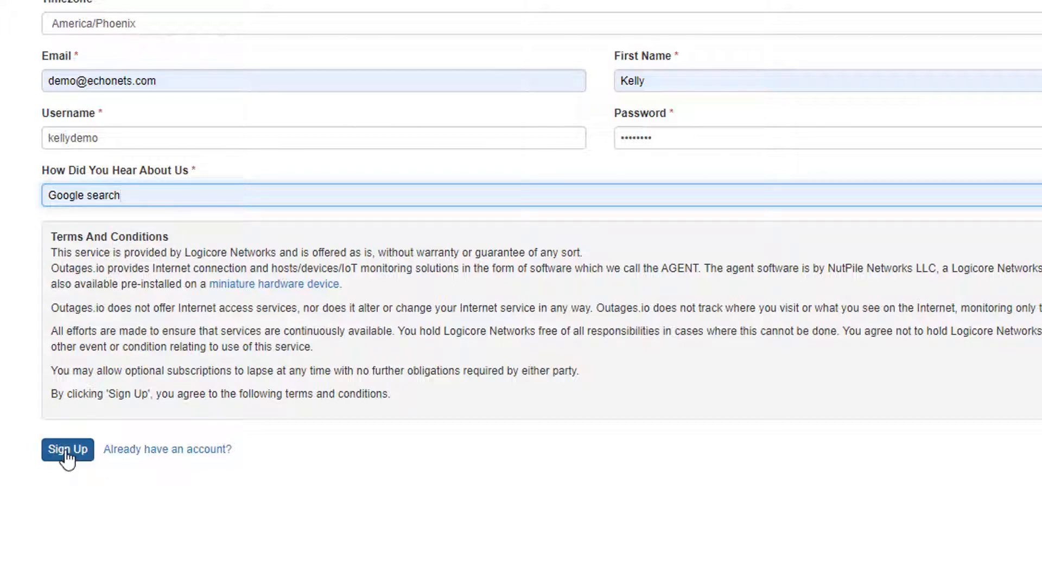
left_click(67, 450)
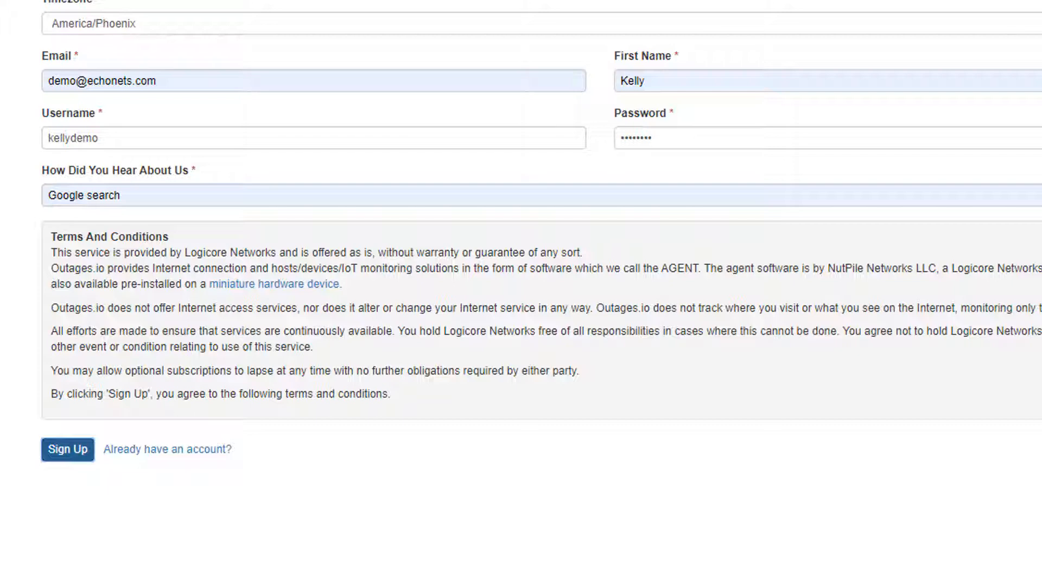
left_click(67, 449)
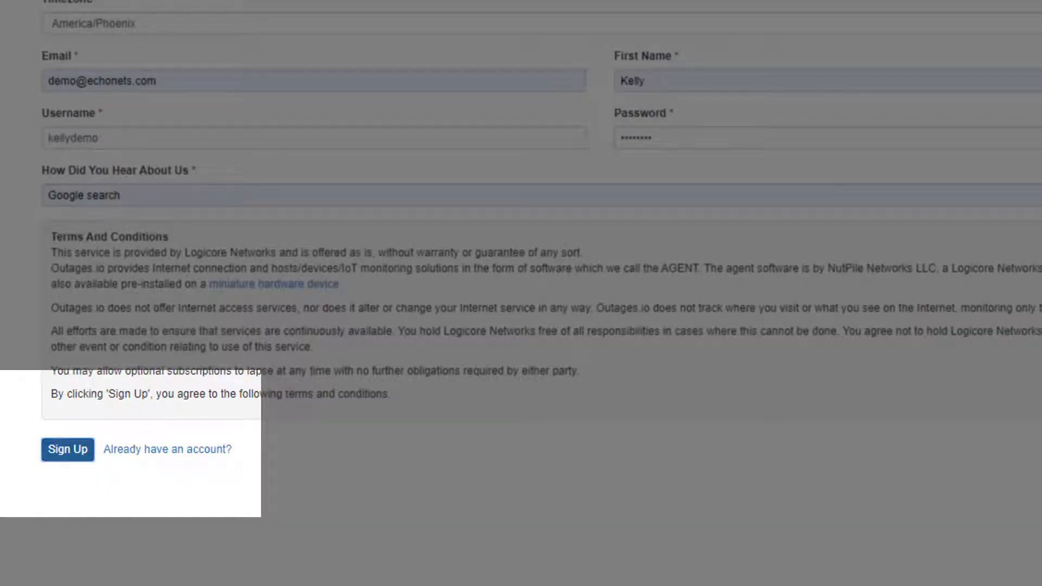
Open the Outages.io Account Activation email and follow its account activation link.
left_click(67, 449)
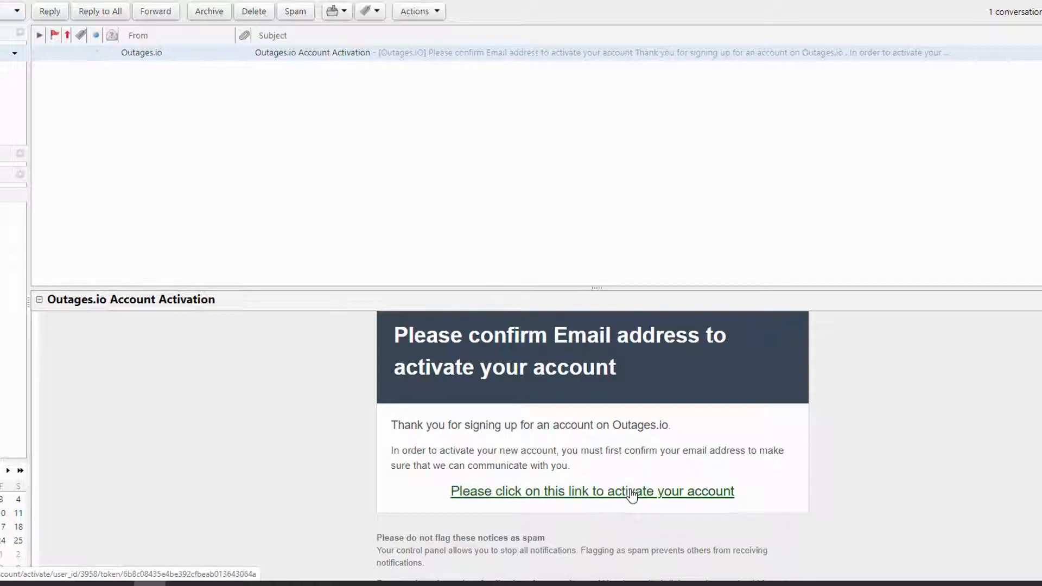
left_click(593, 491)
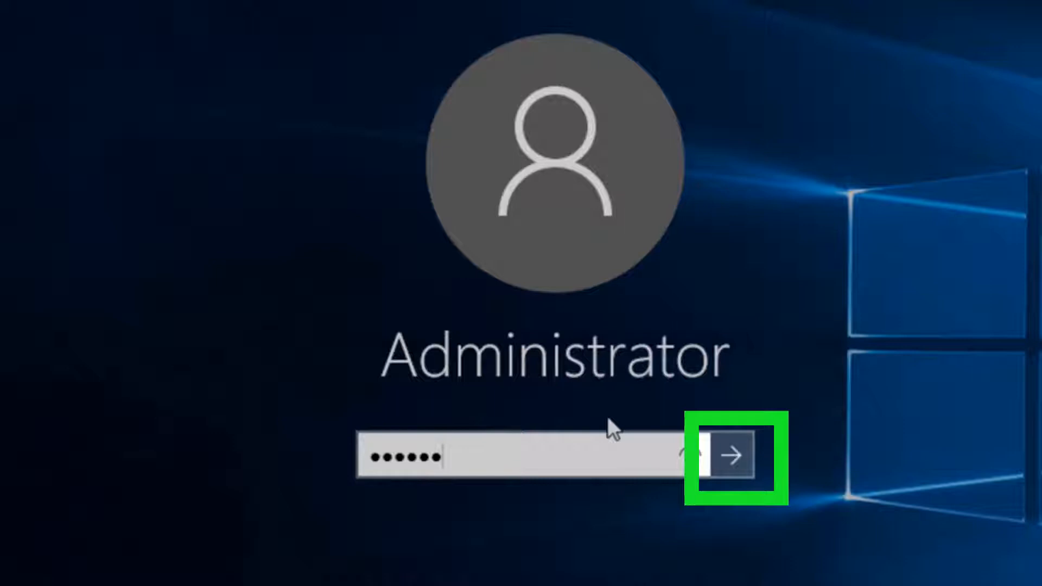
Sign in to Windows as Administrator, returning to the OCP Manage Agents page.
left_click(734, 456)
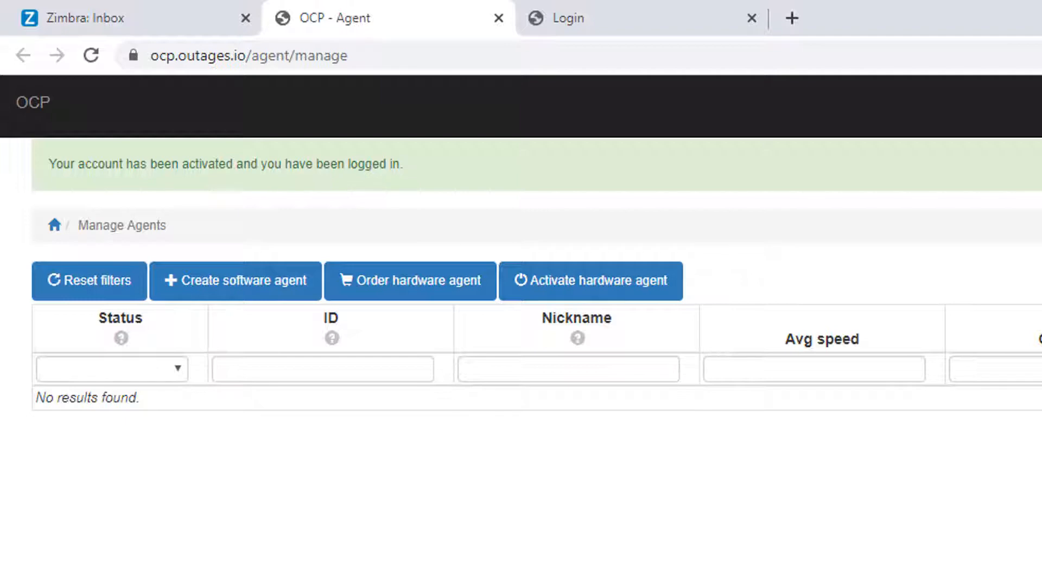
left_click(235, 281)
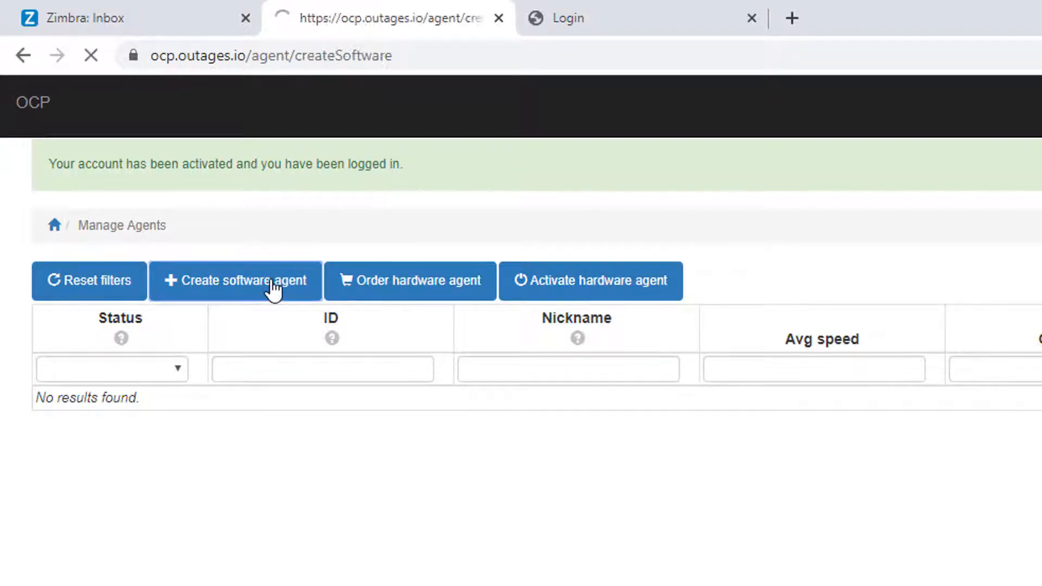
left_click(234, 280)
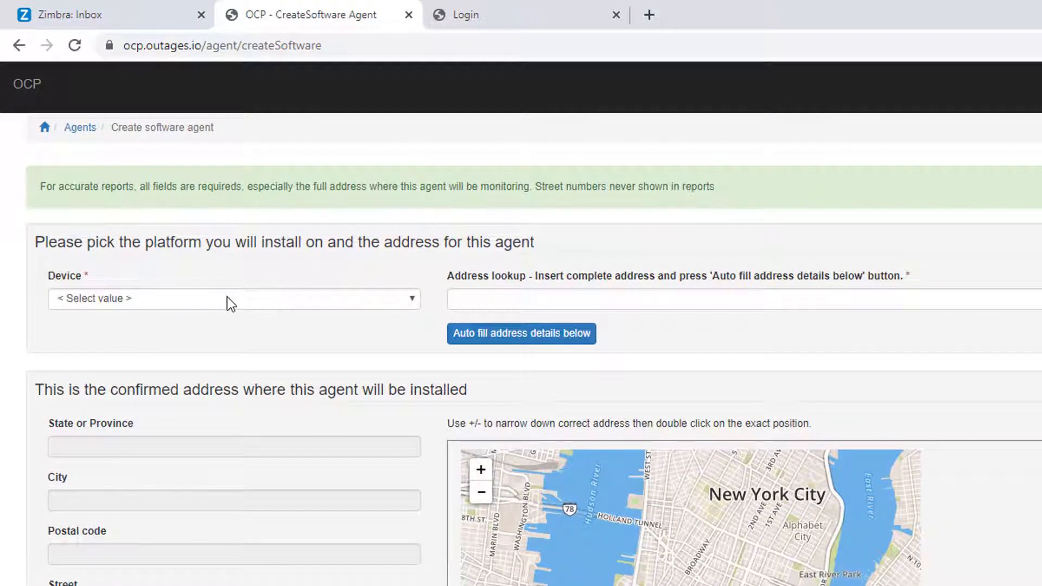
left_click(233, 299)
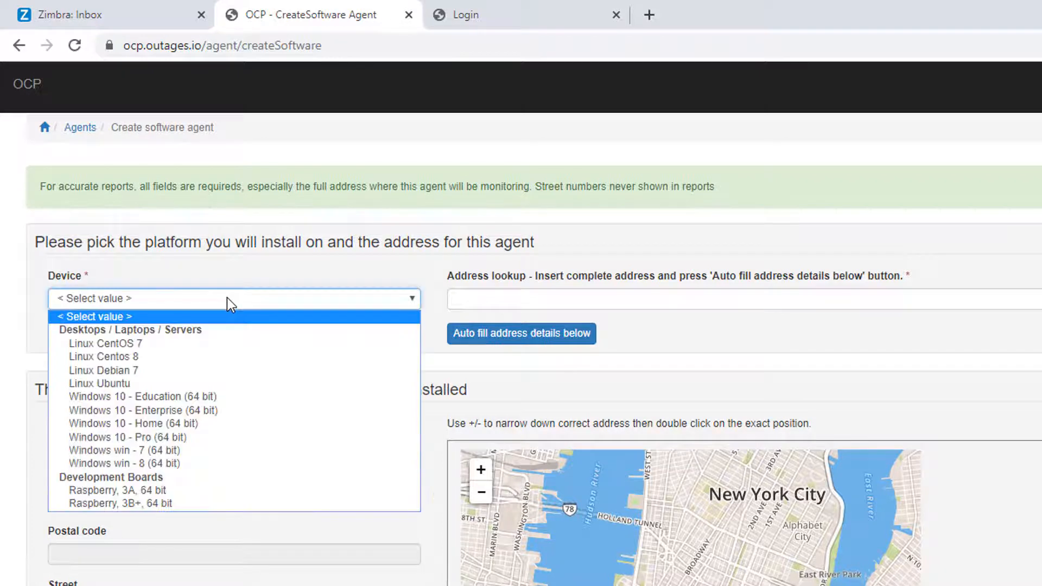
mouse_move(229, 426)
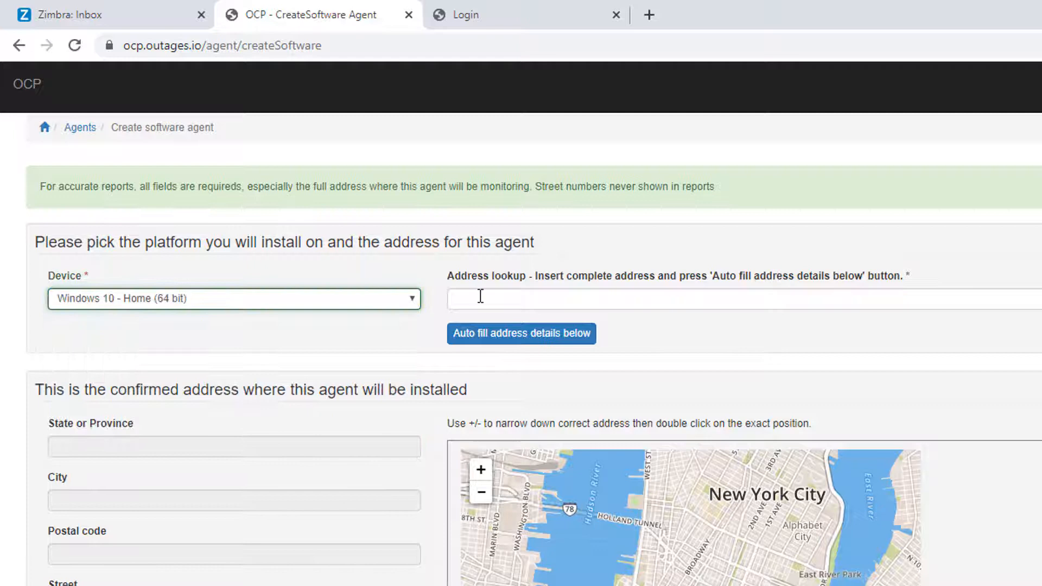
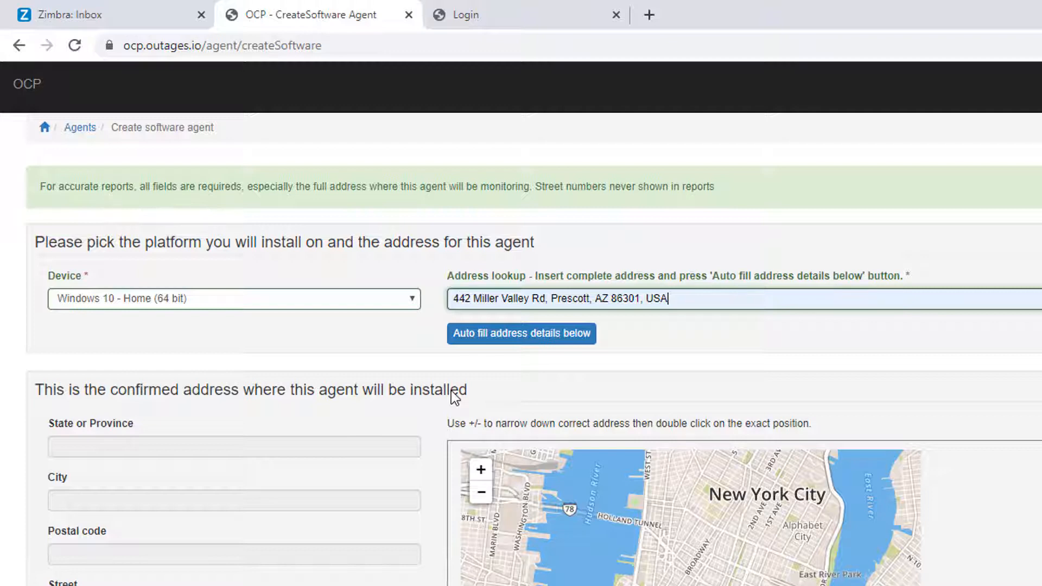
mouse_move(422, 388)
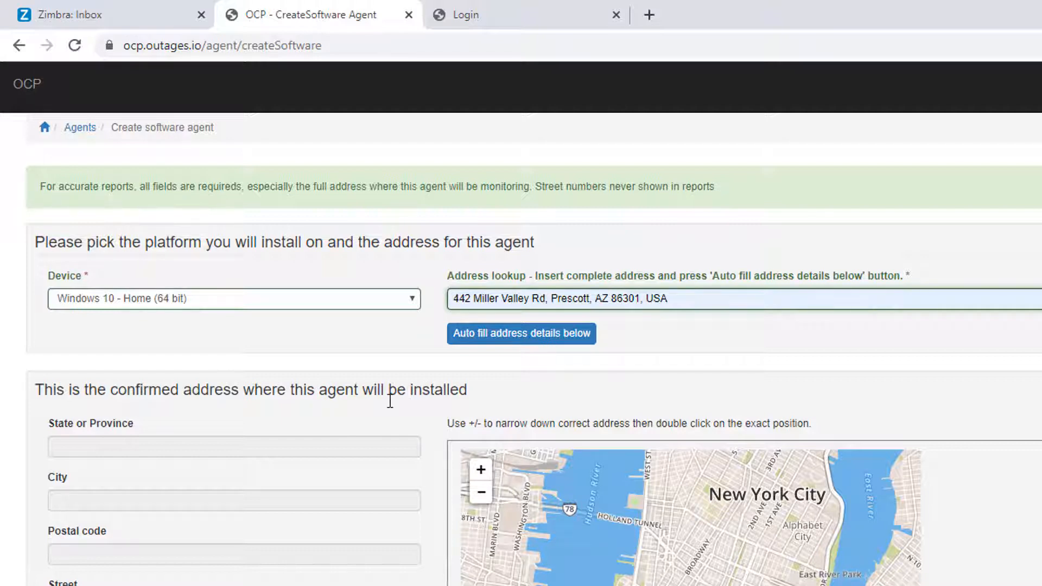
mouse_move(371, 422)
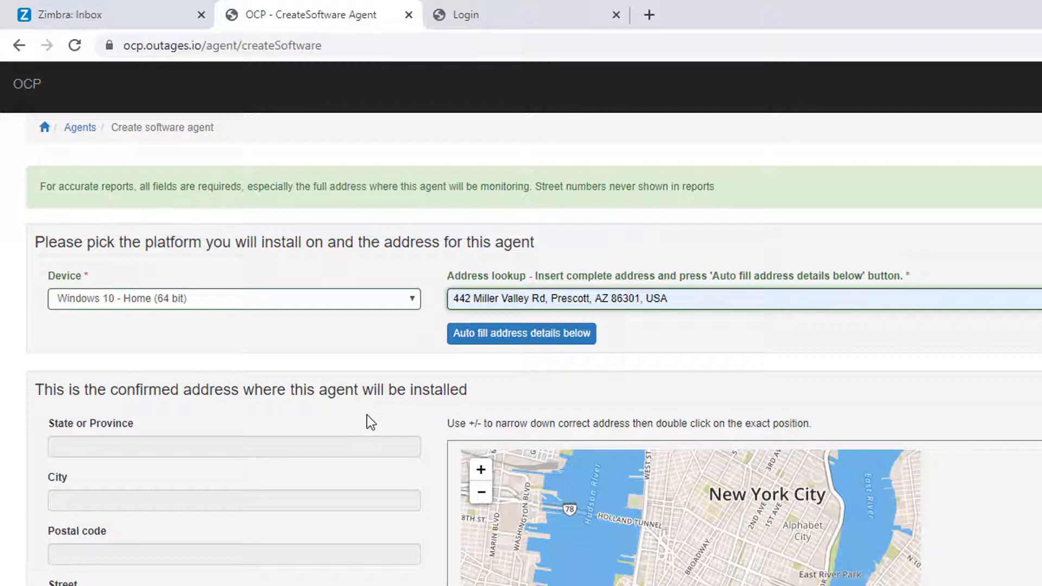
mouse_move(350, 435)
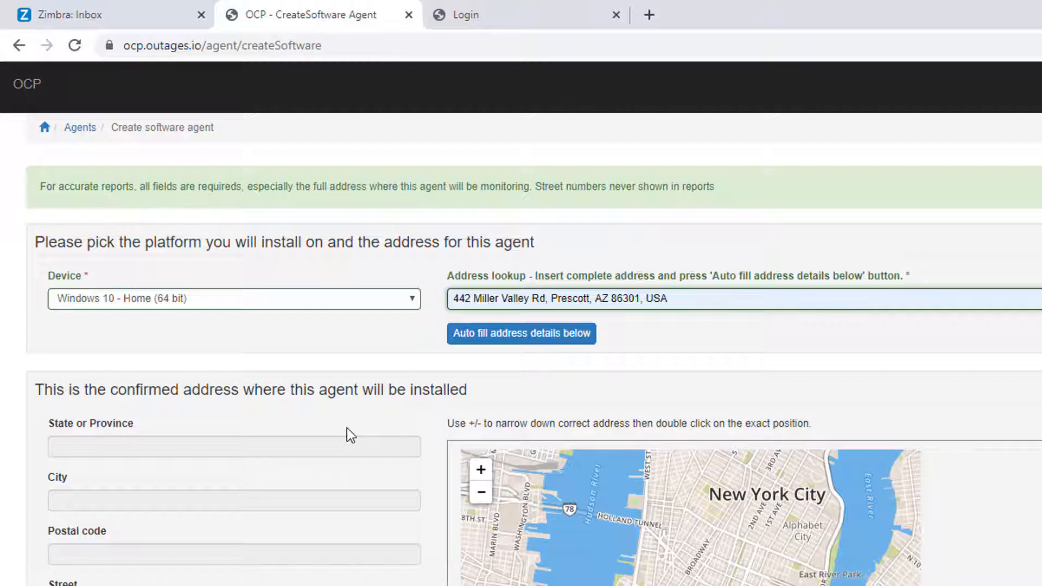
mouse_move(341, 441)
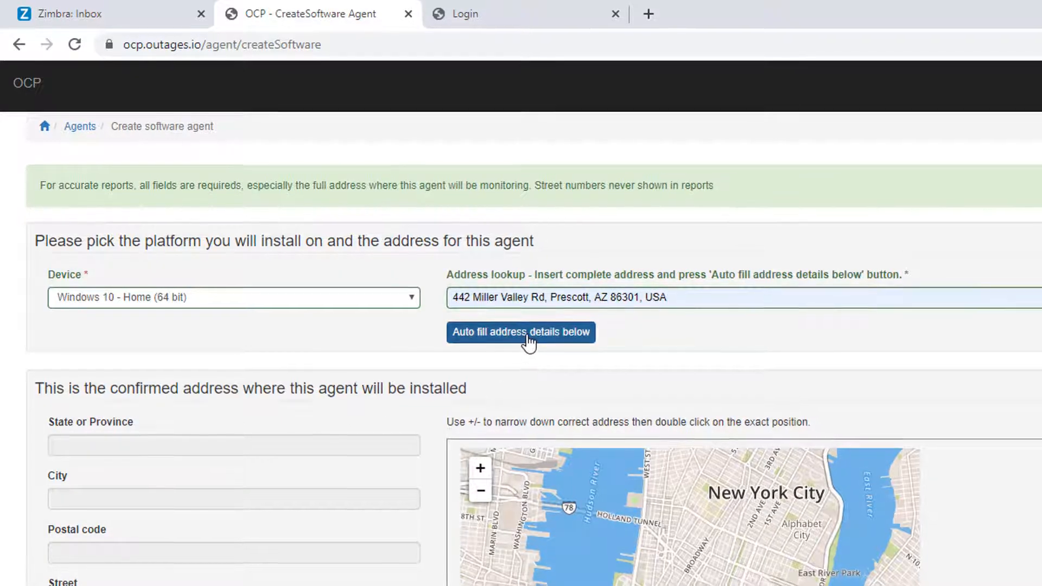
left_click(522, 332)
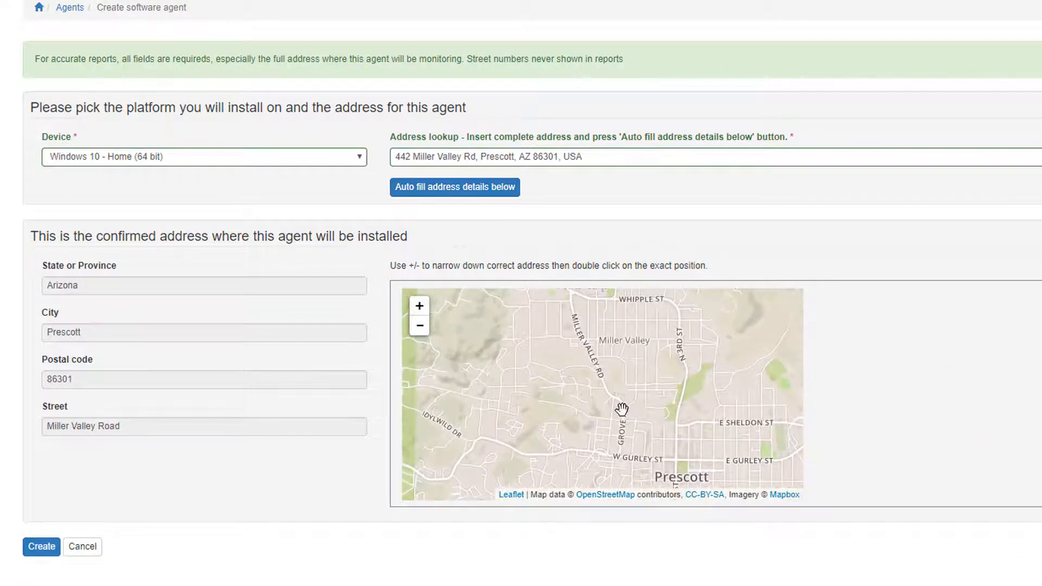
Create the agent with the auto-filled Prescott, Arizona 86301 address, opening Agent 31562's install page.
left_click(41, 547)
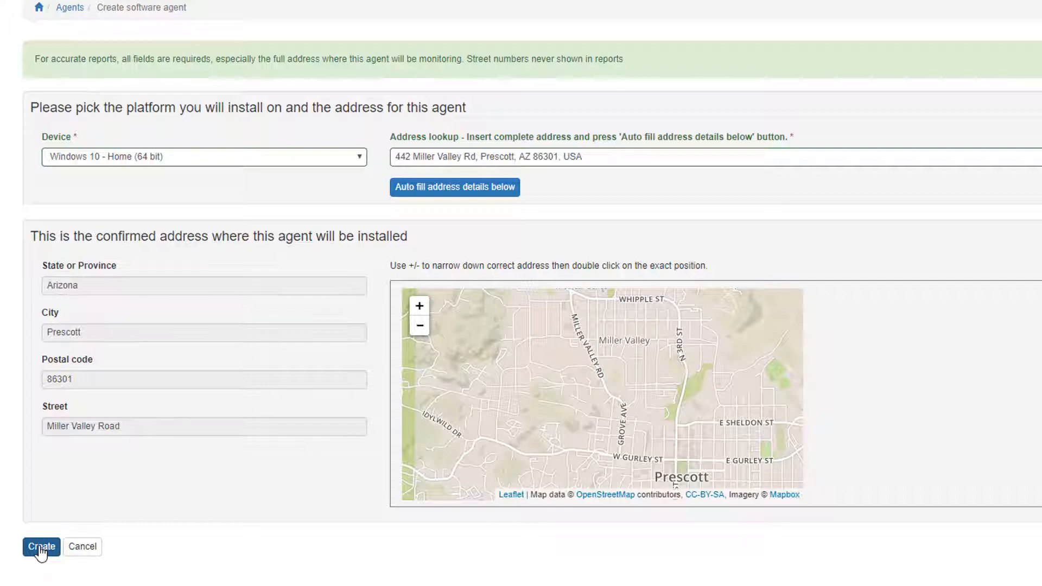
left_click(41, 547)
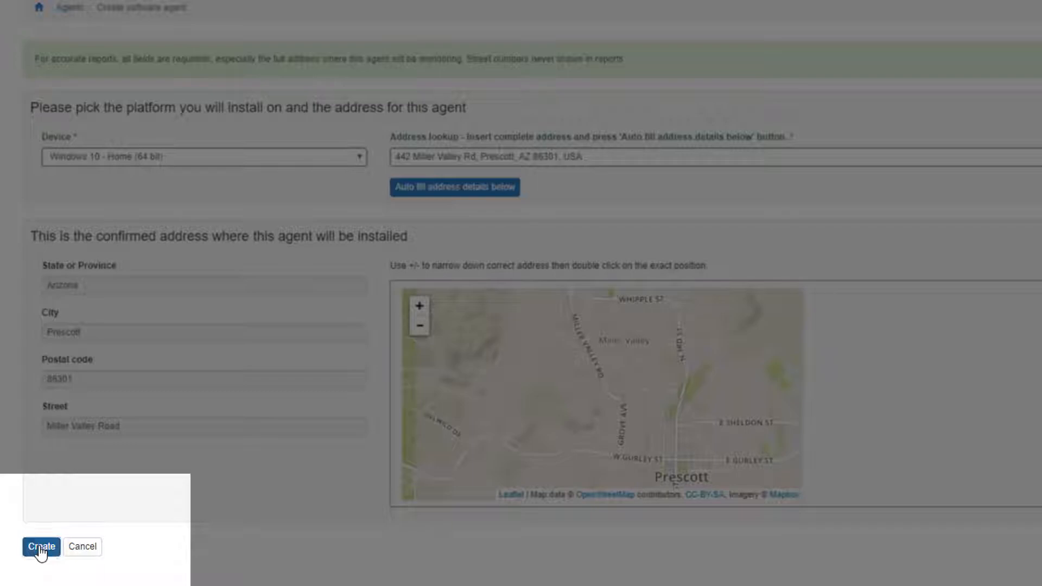
left_click(42, 546)
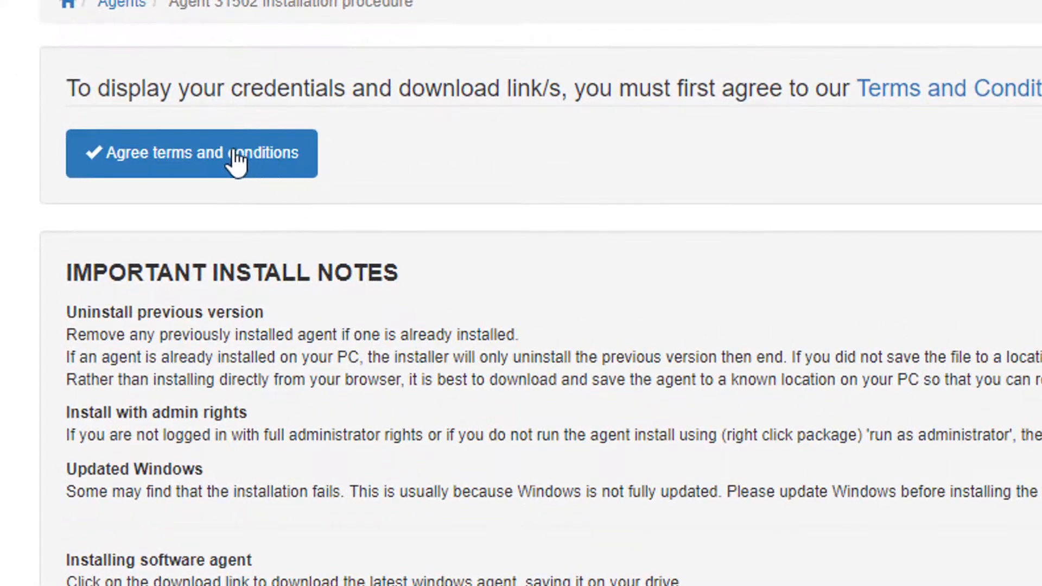
Agree to the terms and download the otm_1.58.2002_windows agent package.
left_click(192, 154)
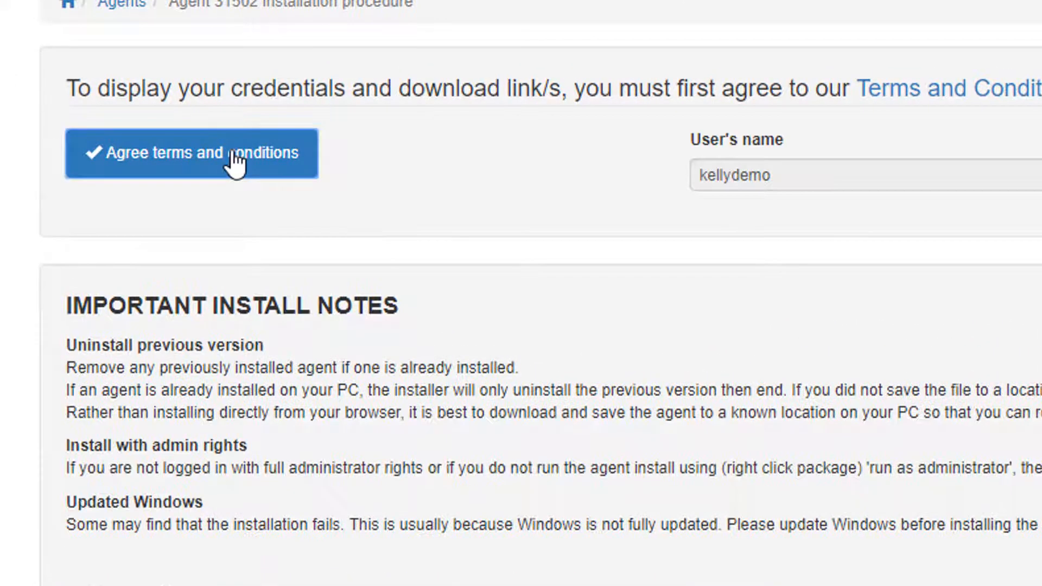
left_click(191, 153)
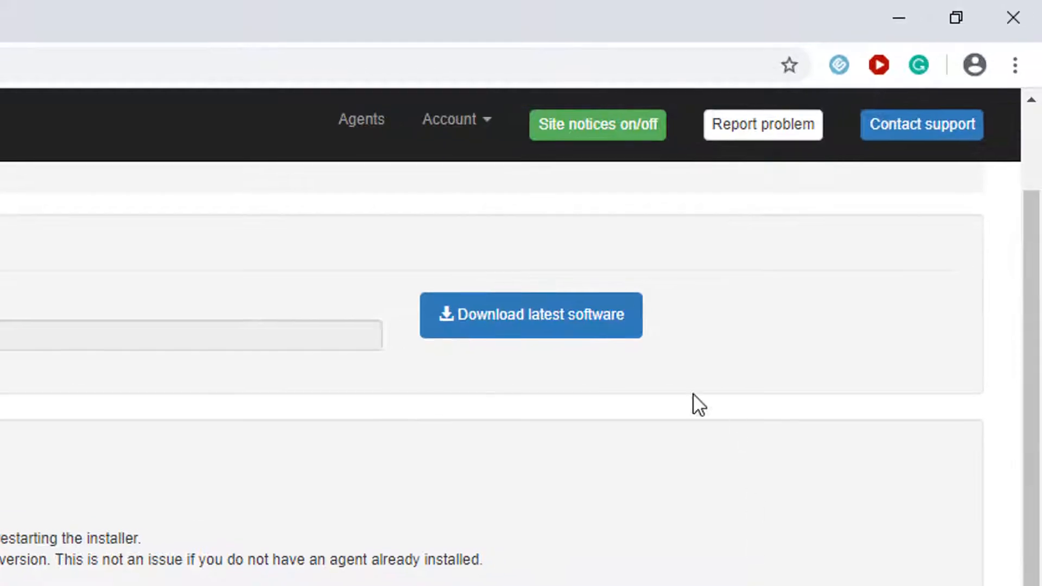
mouse_move(545, 329)
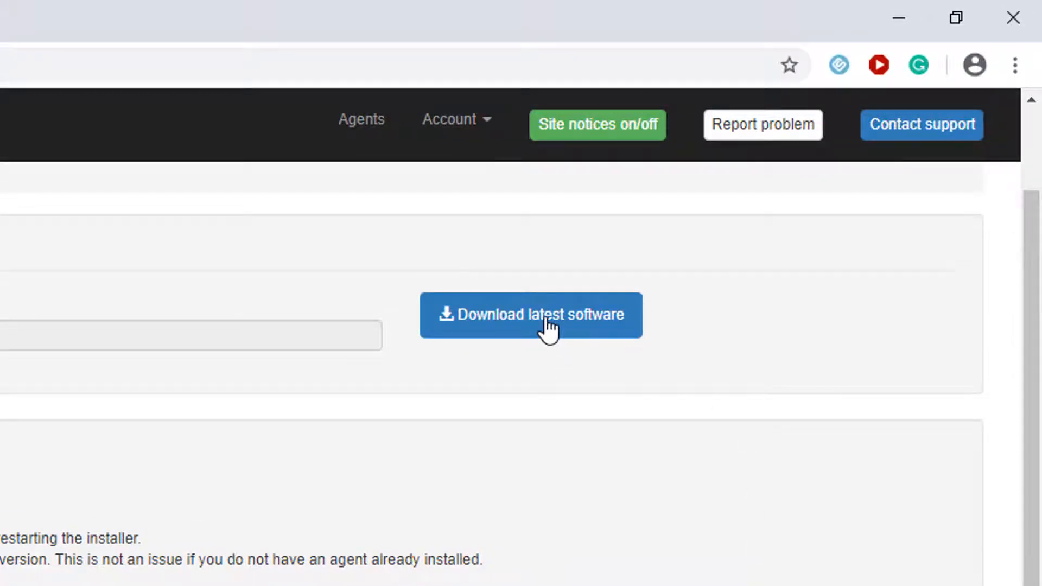
left_click(530, 315)
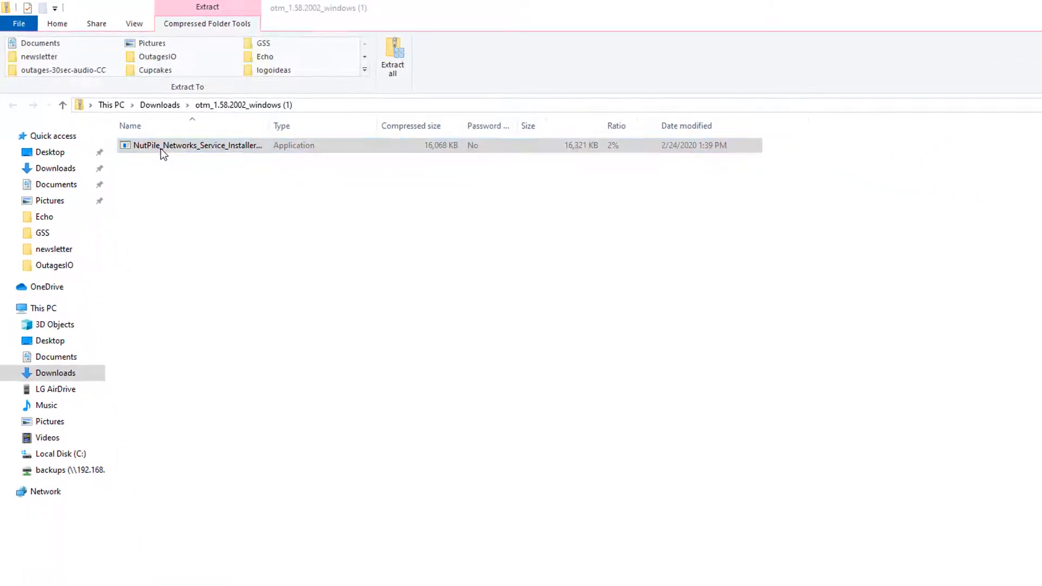
Launch the NutPile Networks installer and choose Run anyway past the SmartScreen warning.
double_click(196, 145)
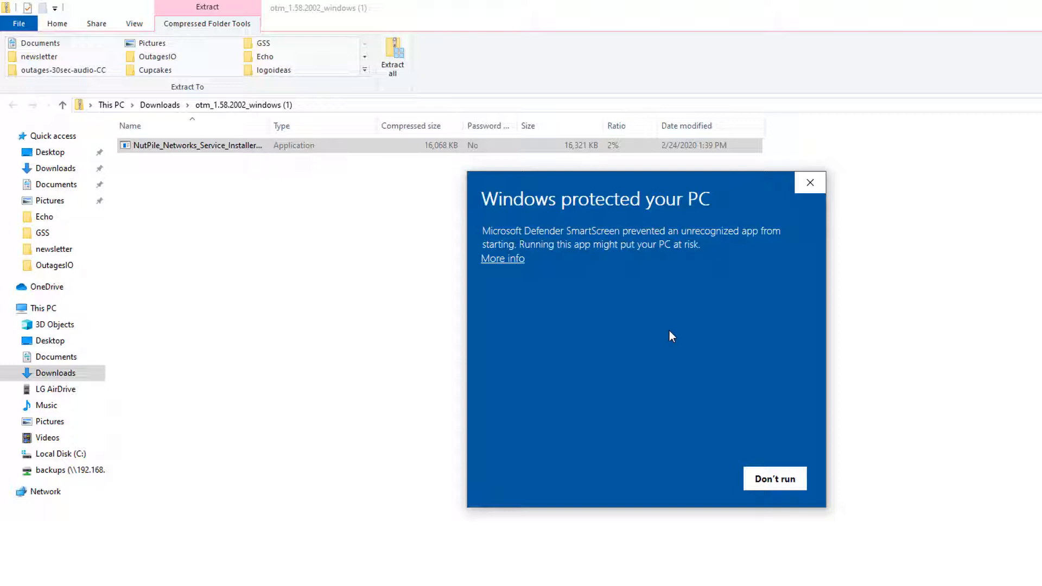
mouse_move(673, 375)
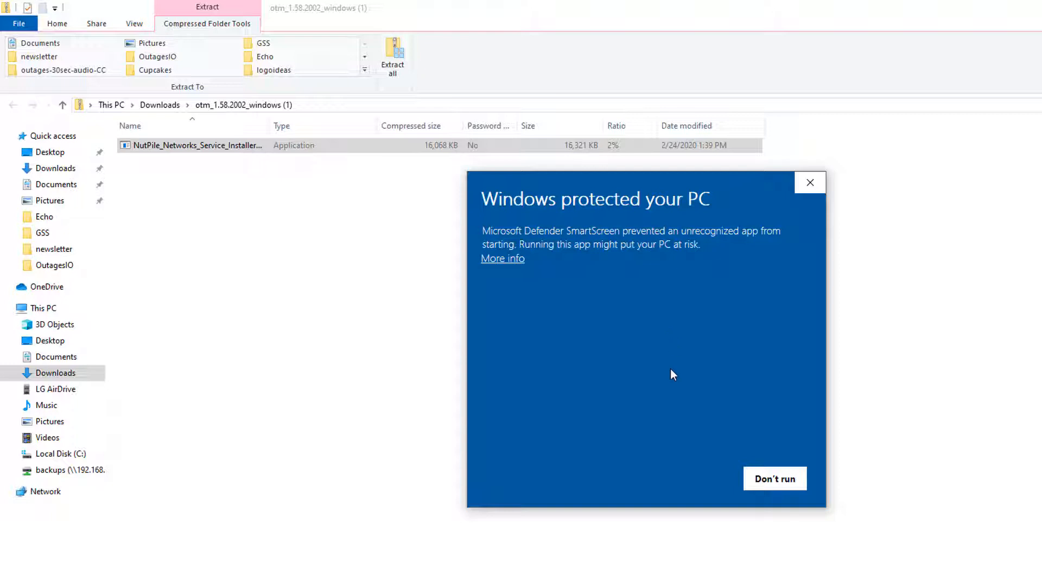
left_click(502, 259)
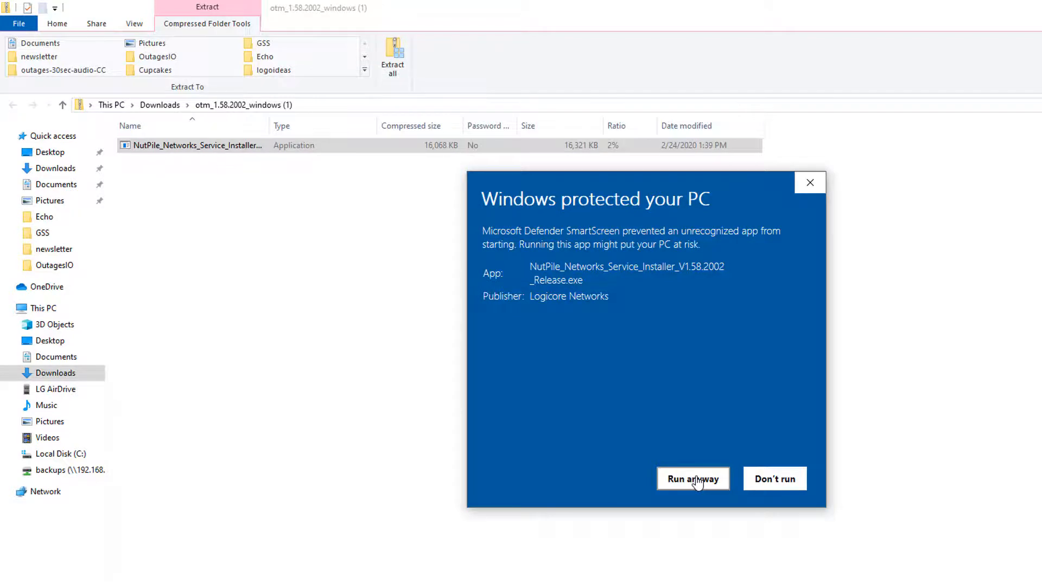
left_click(693, 479)
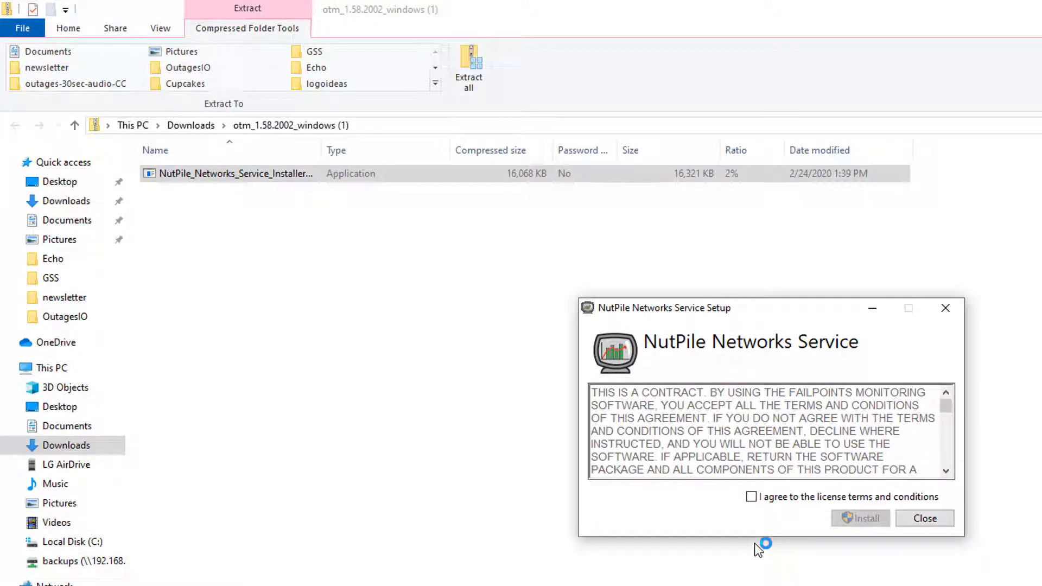
mouse_move(731, 515)
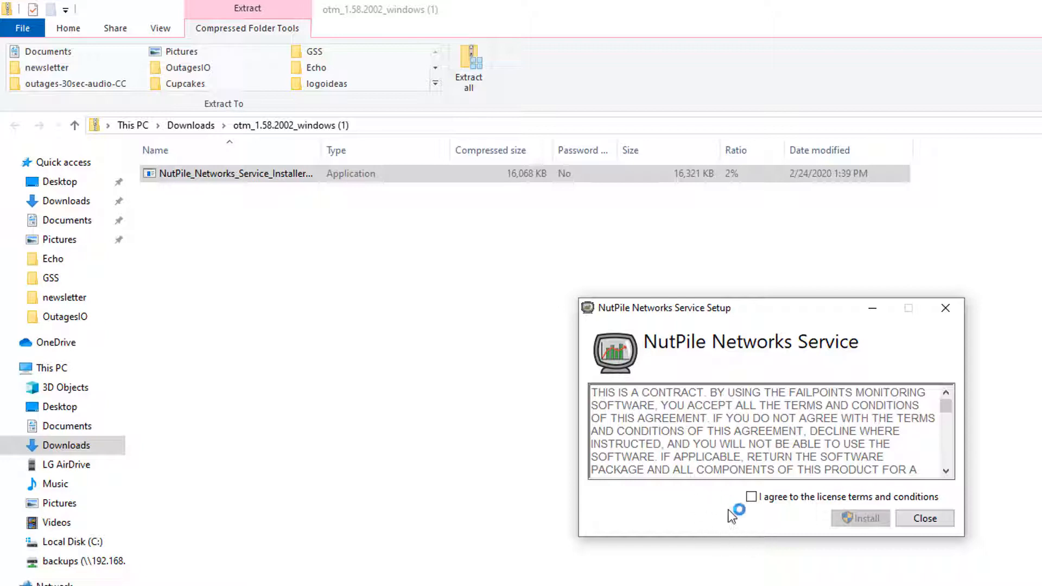
Accept the NutPile Networks license terms and begin the service installation.
left_click(752, 497)
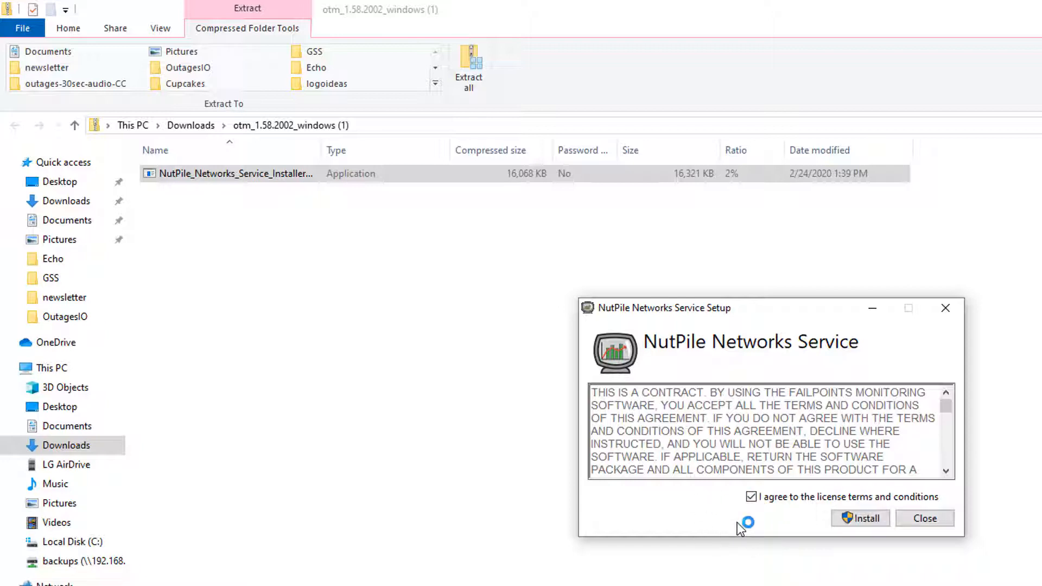
left_click(860, 518)
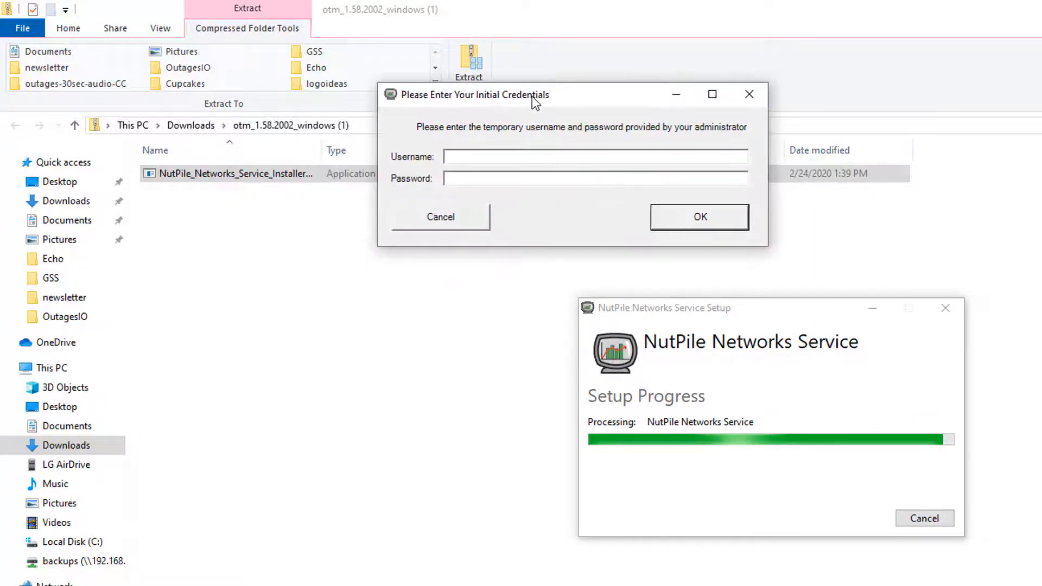
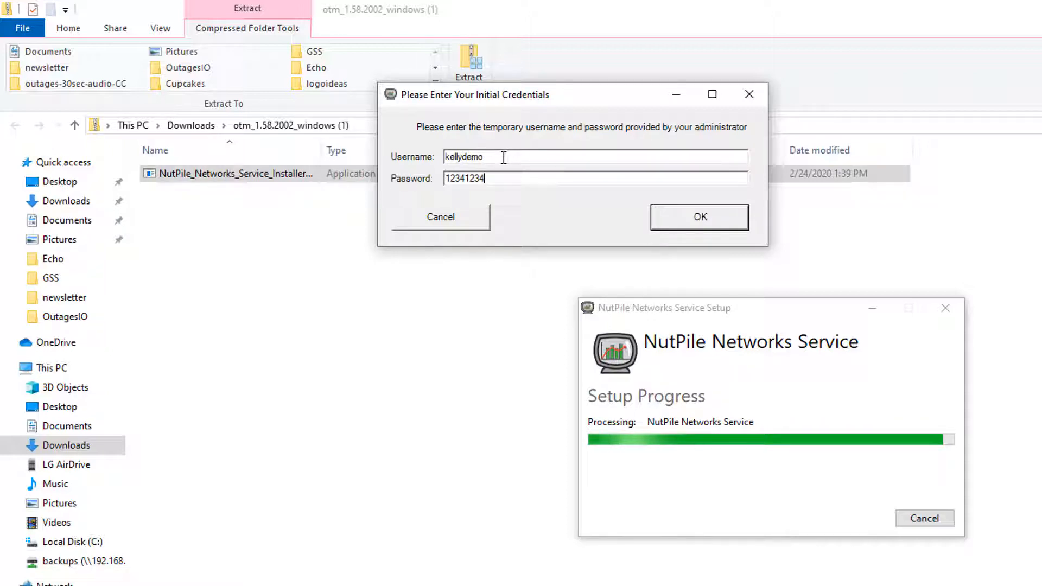
Enter the temporary OCP username and password in Initial Credentials and confirm.
left_click(699, 217)
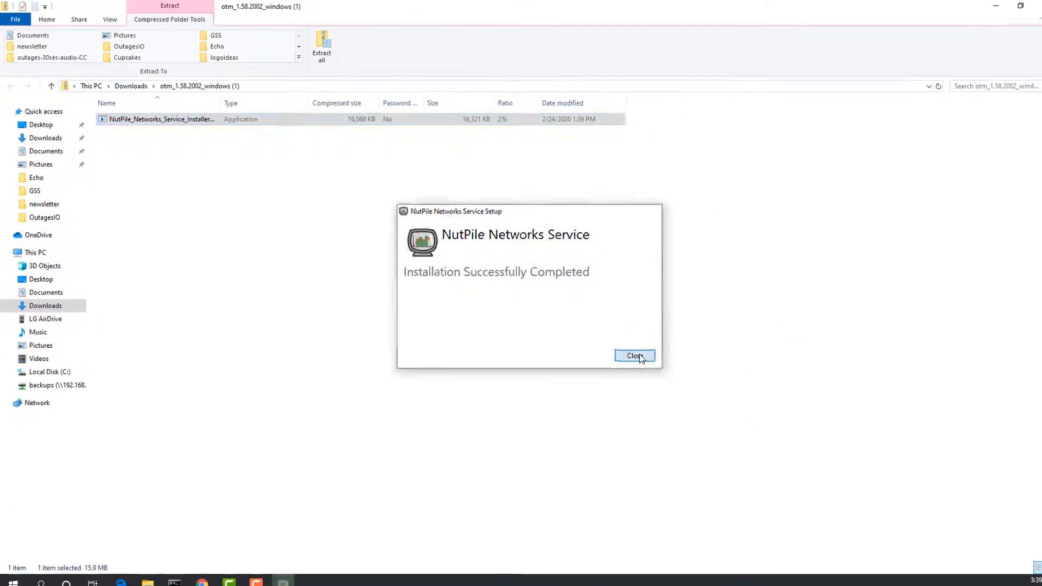
Close the NutPile Networks Setup window after the successful installation.
left_click(633, 356)
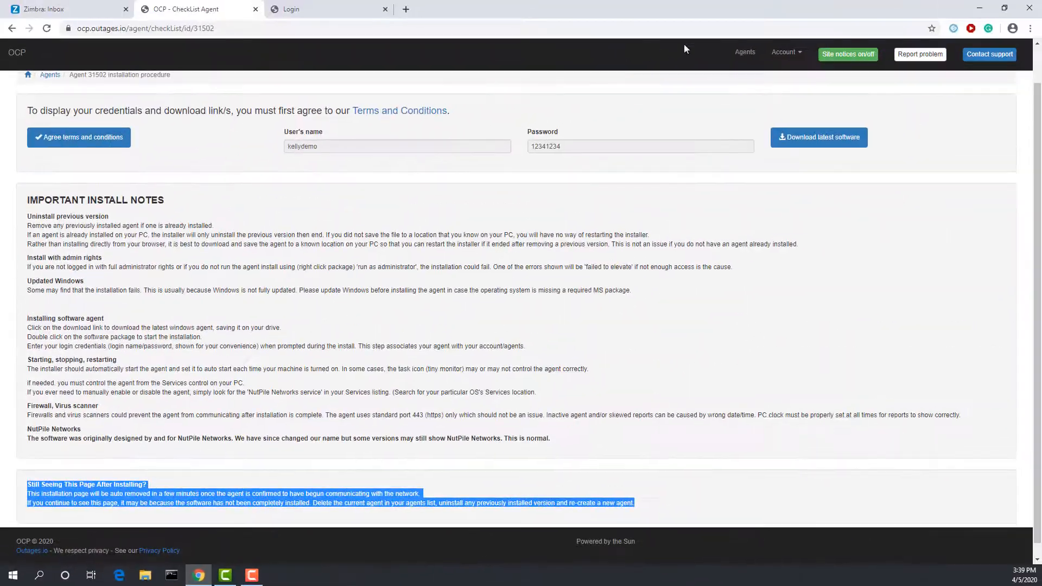
mouse_move(746, 54)
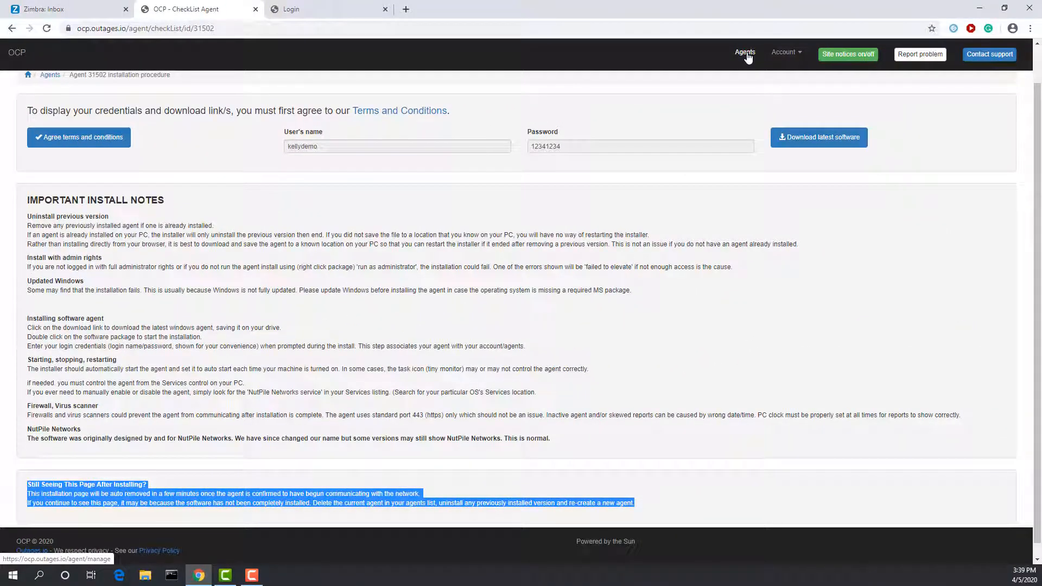
Go to the Agents list and open the new agent's dashboard.
left_click(746, 53)
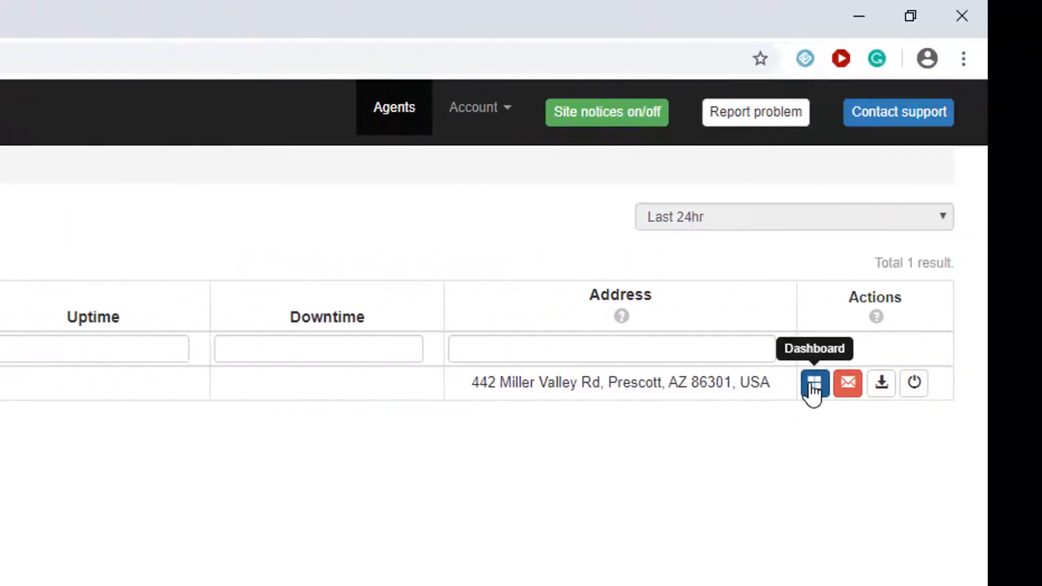
left_click(814, 384)
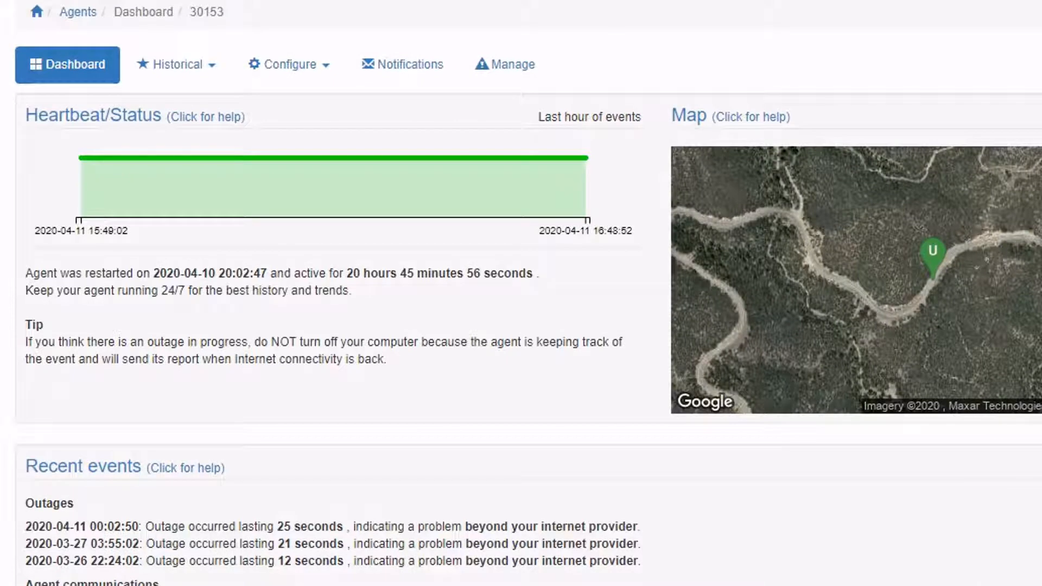
Scroll through the dashboard's heartbeat, recent events, outage charts, speed tests and network stats.
scroll("down", 3)
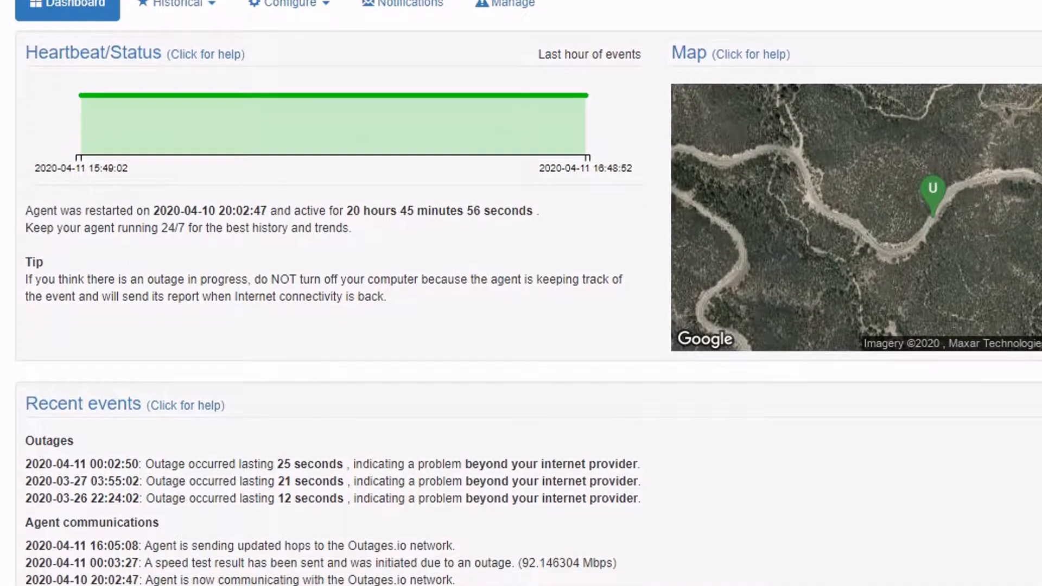
scroll("down", 3)
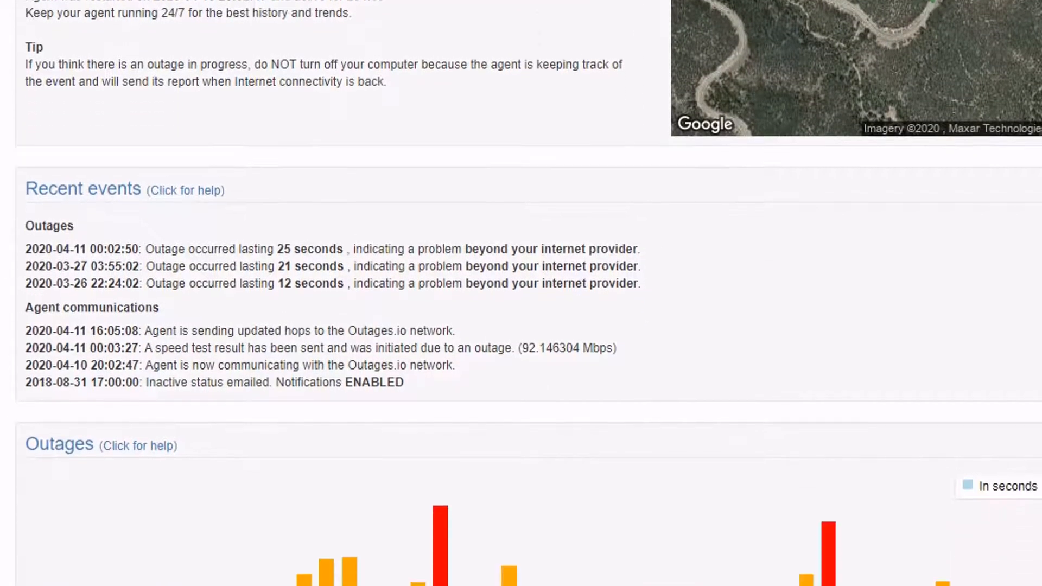
scroll("down", 3)
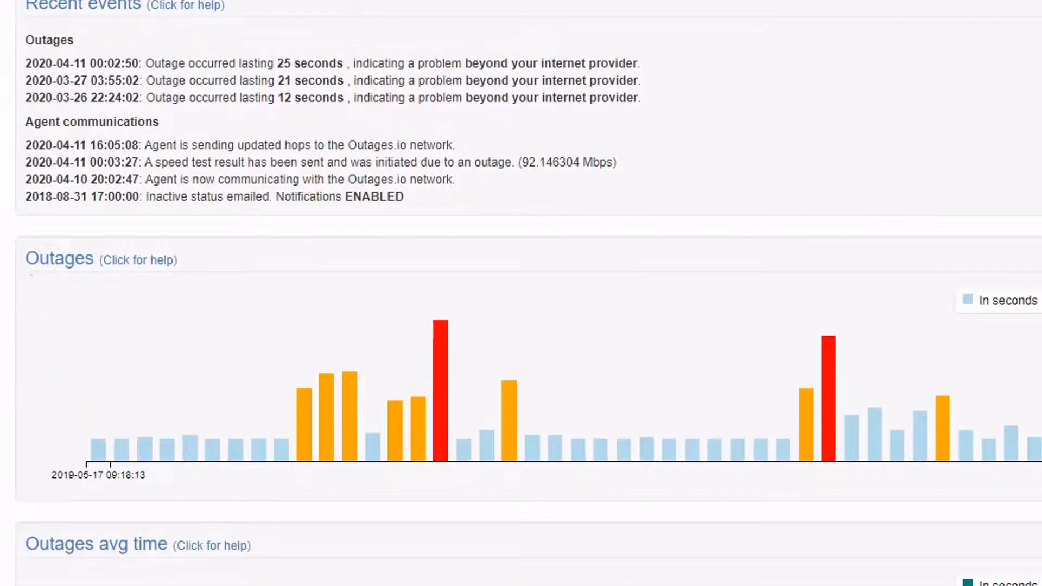
scroll("down", 3)
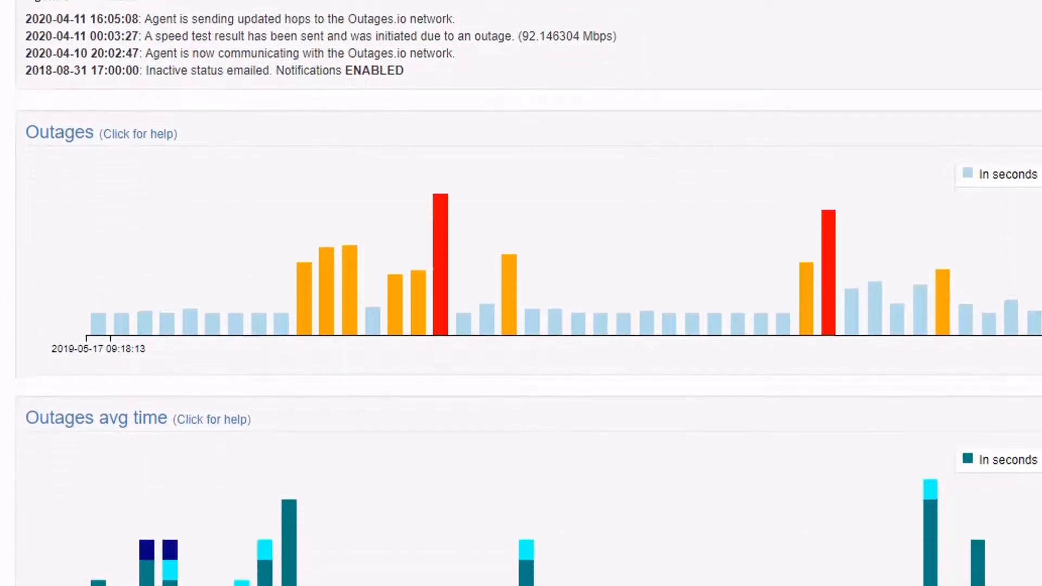
scroll("down", 3)
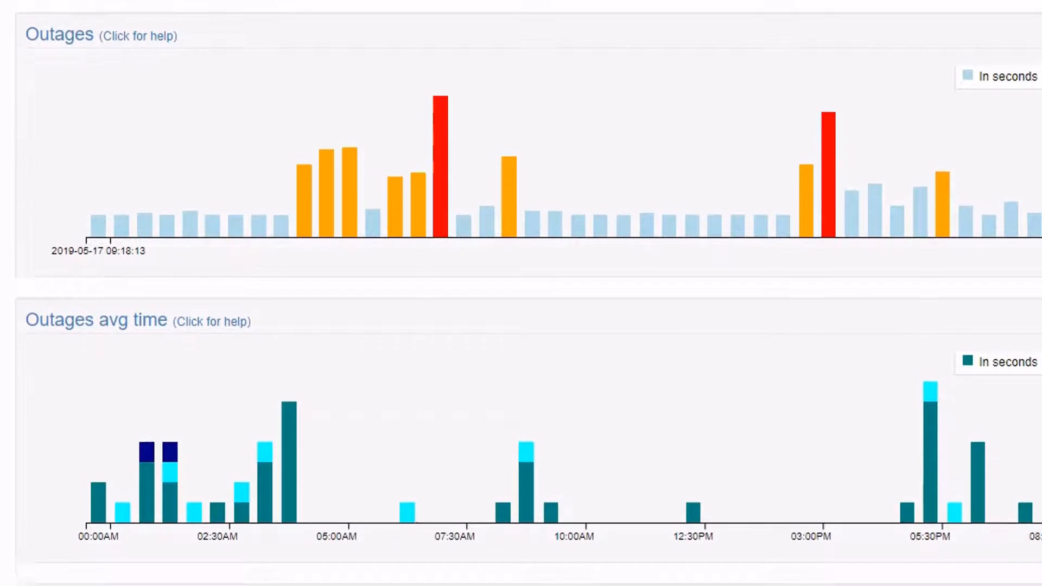
scroll("down", 3)
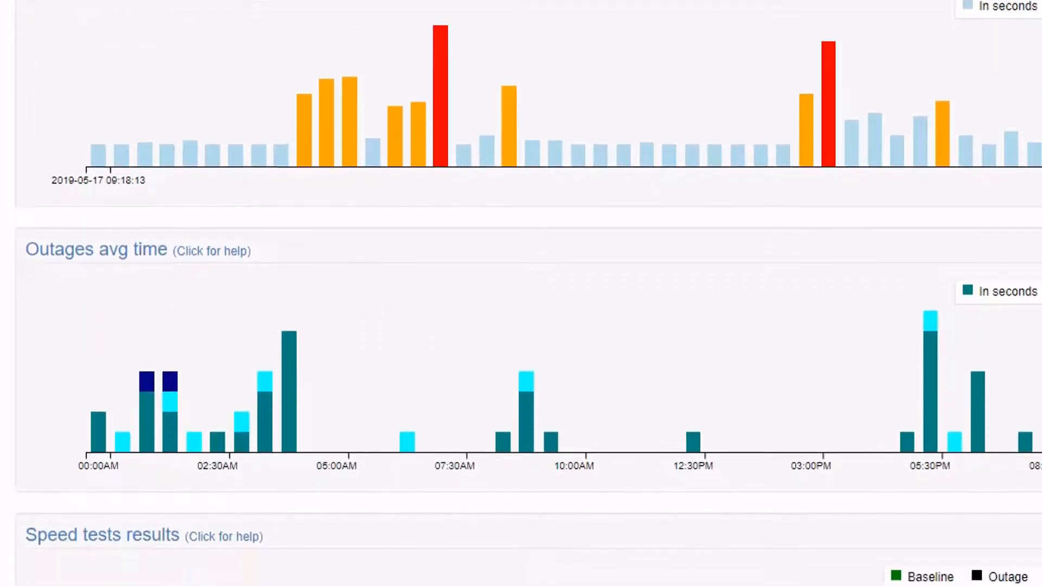
scroll("down", 3)
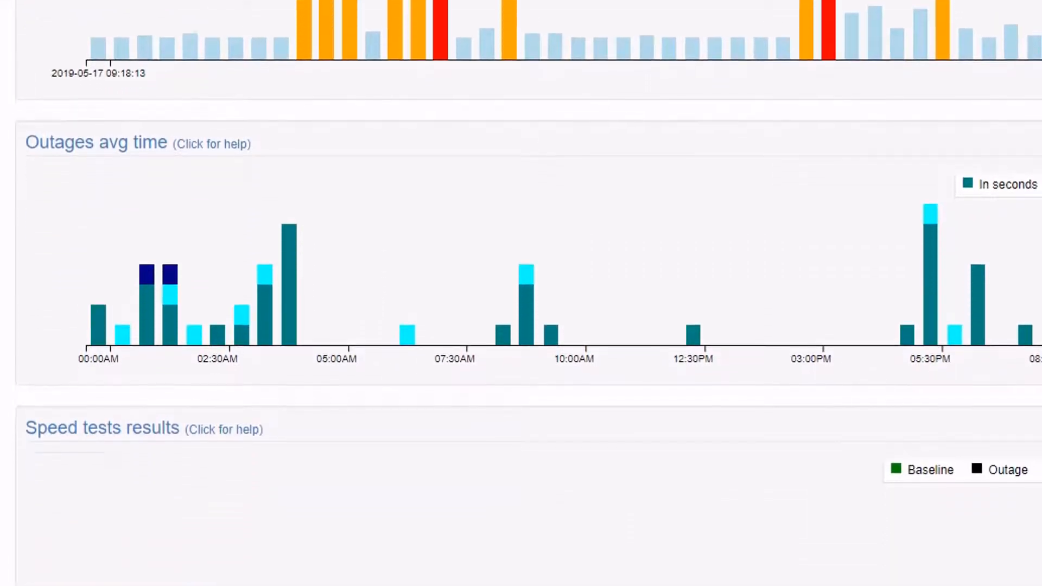
scroll("down", 3)
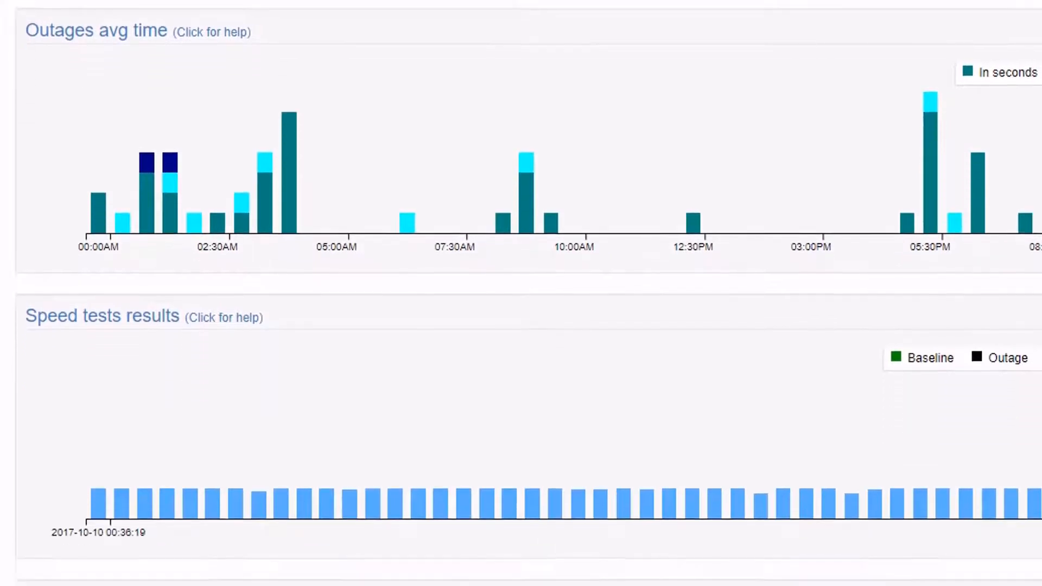
scroll("down", 3)
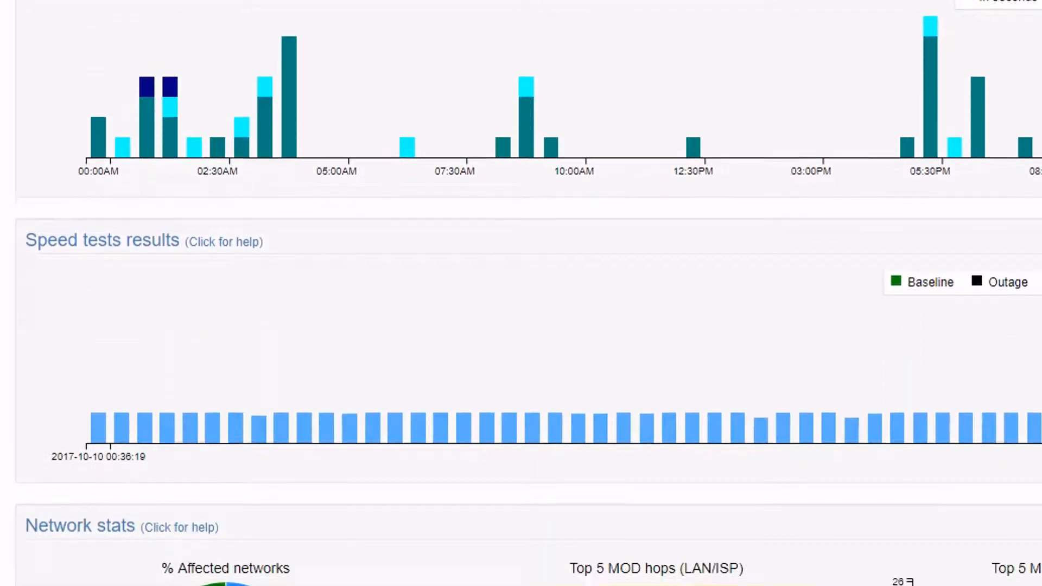
scroll("down", 3)
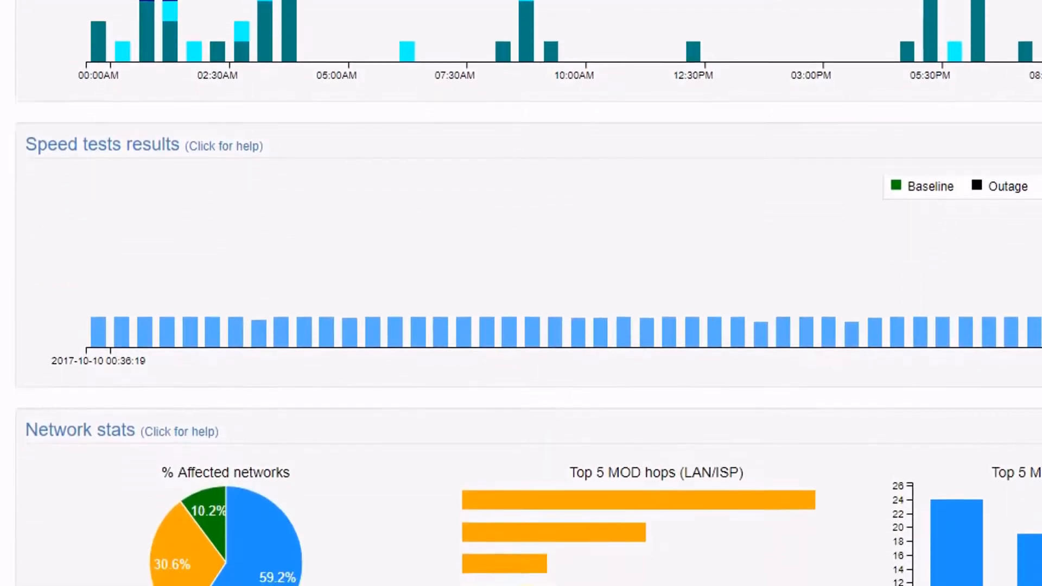
scroll("down", 3)
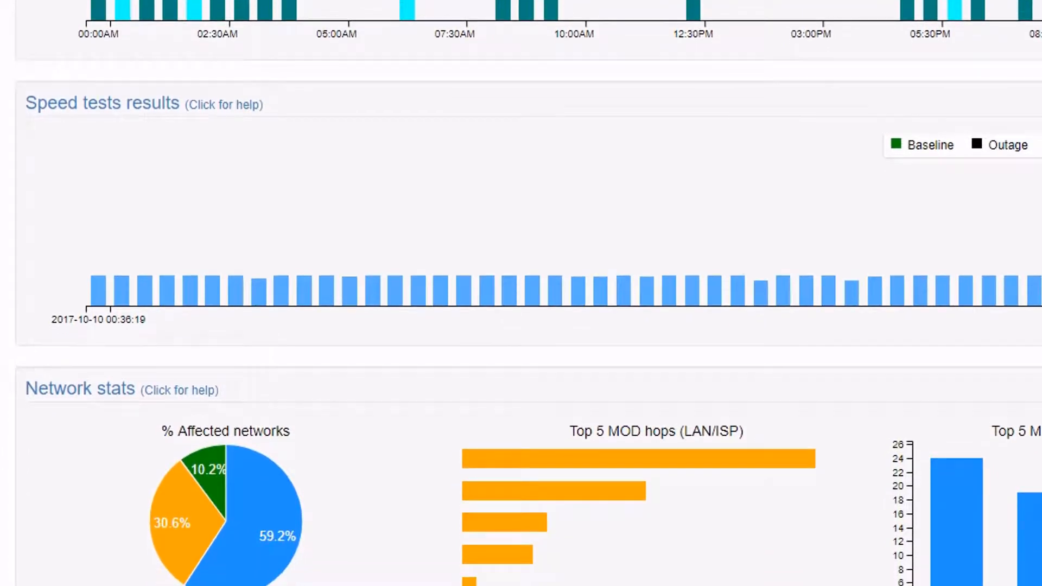
scroll("down", 3)
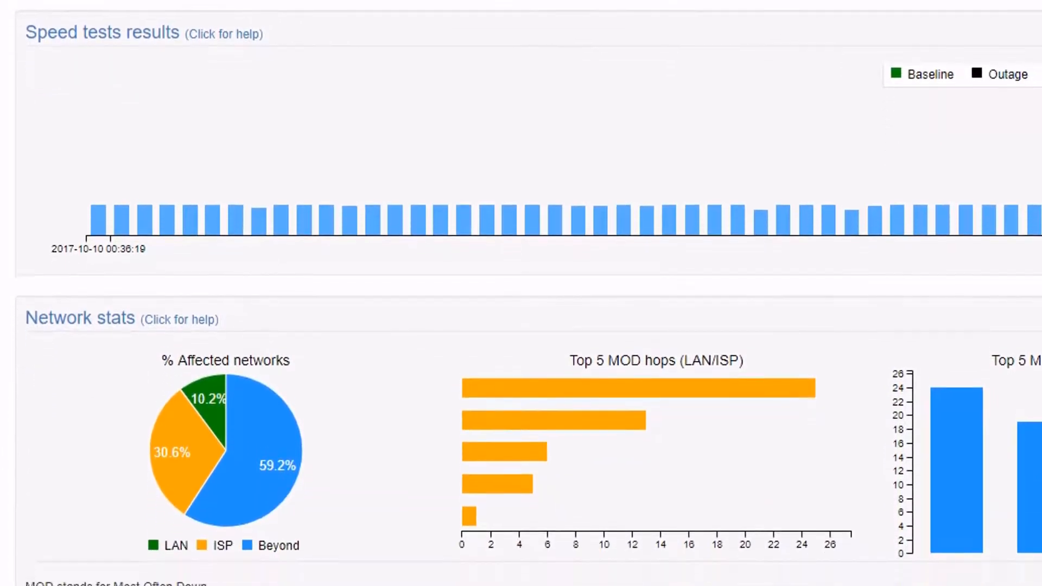
scroll("down", 3)
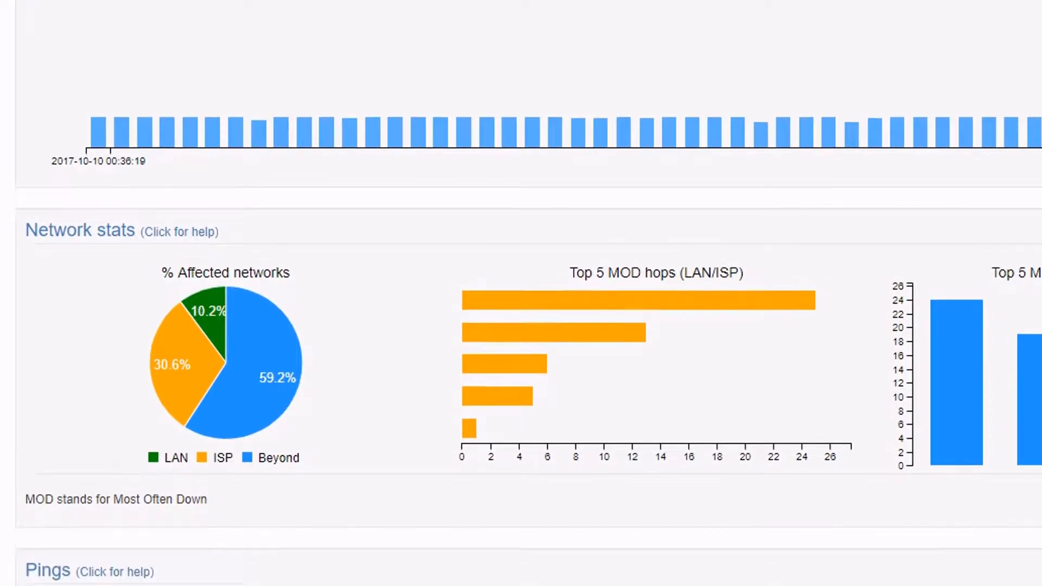
scroll("down", 3)
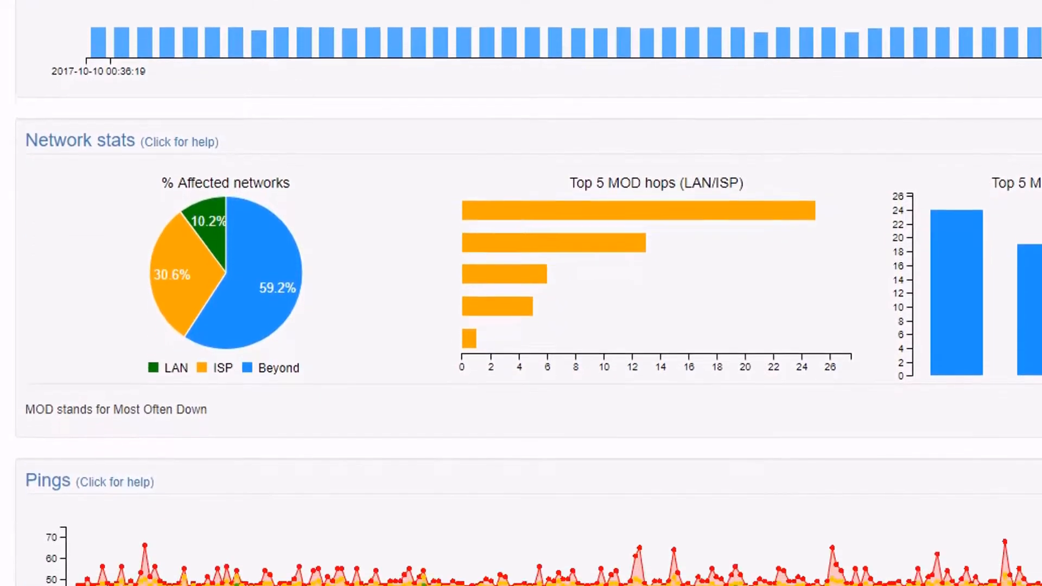
scroll("down", 3)
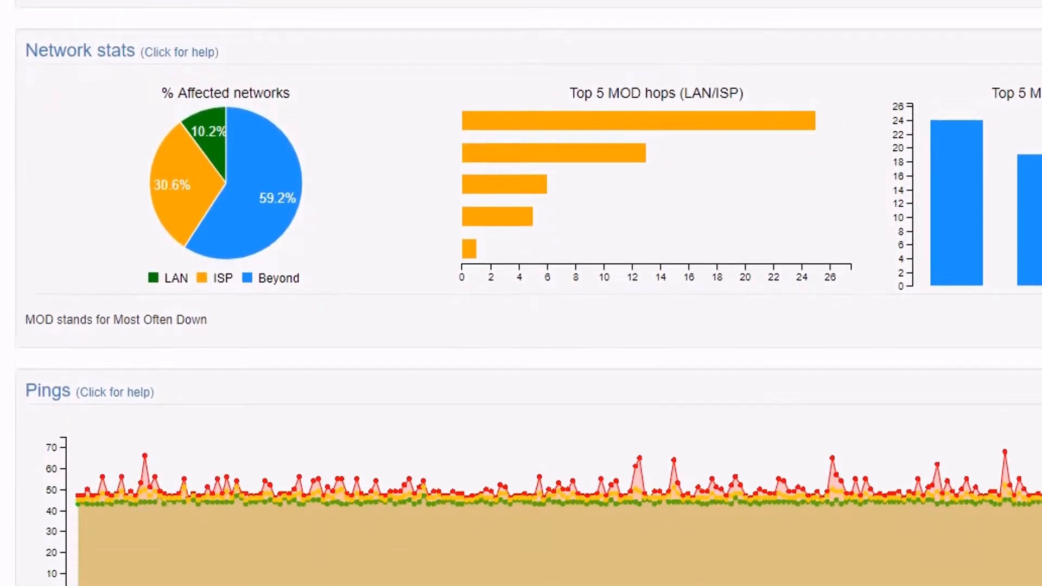